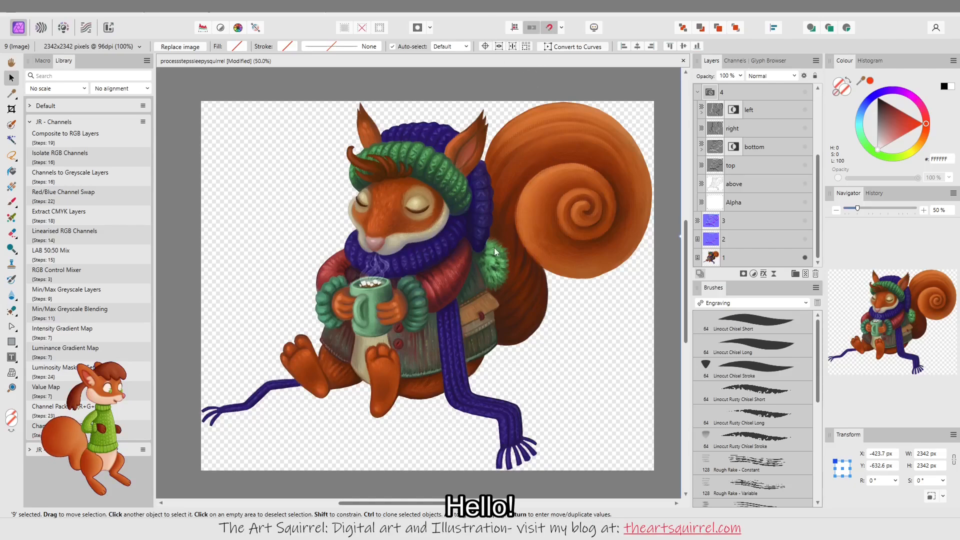
{"action": "mouse_move", "coordinate": [495, 286]}
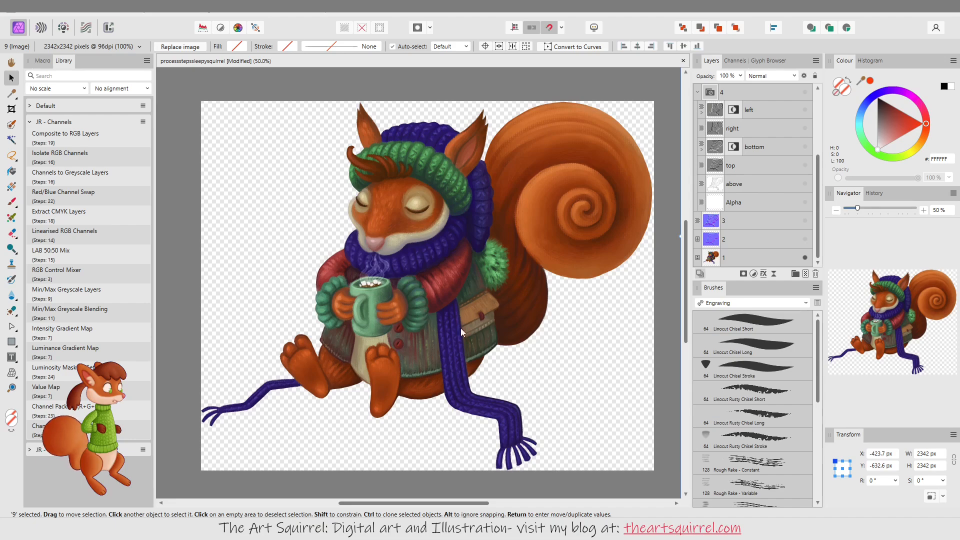
{"action": "mouse_move", "coordinate": [474, 278]}
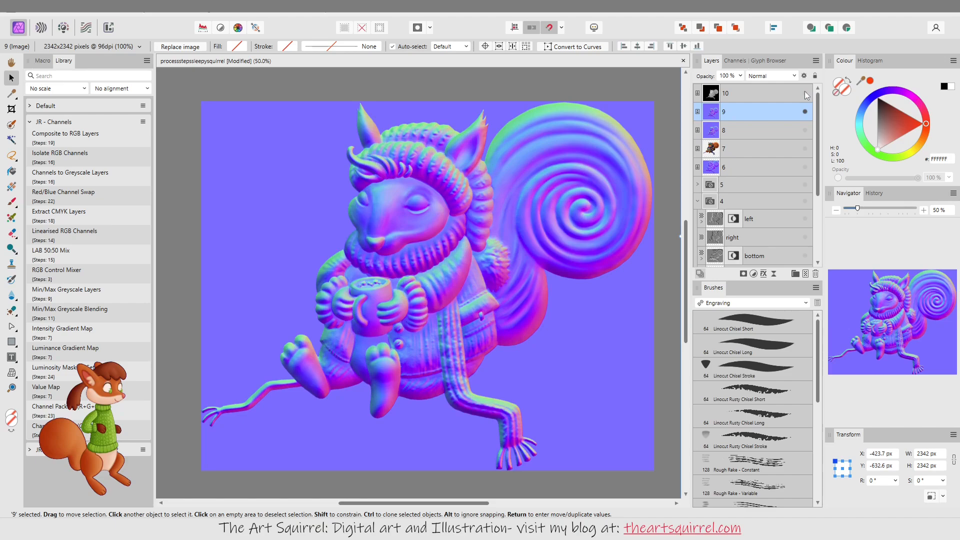
{"action": "mouse_move", "coordinate": [616, 136]}
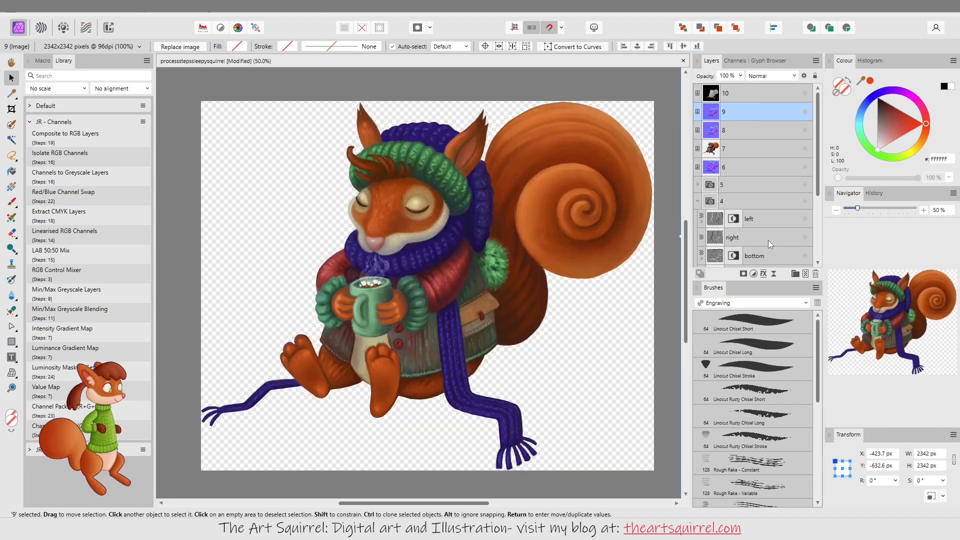
Cycle Laigter's view mode through Normal Map, Texture, Normal Map again, then Parallax Map.
{"action": "scroll", "scroll_direction": "down", "scroll_amount": 3}
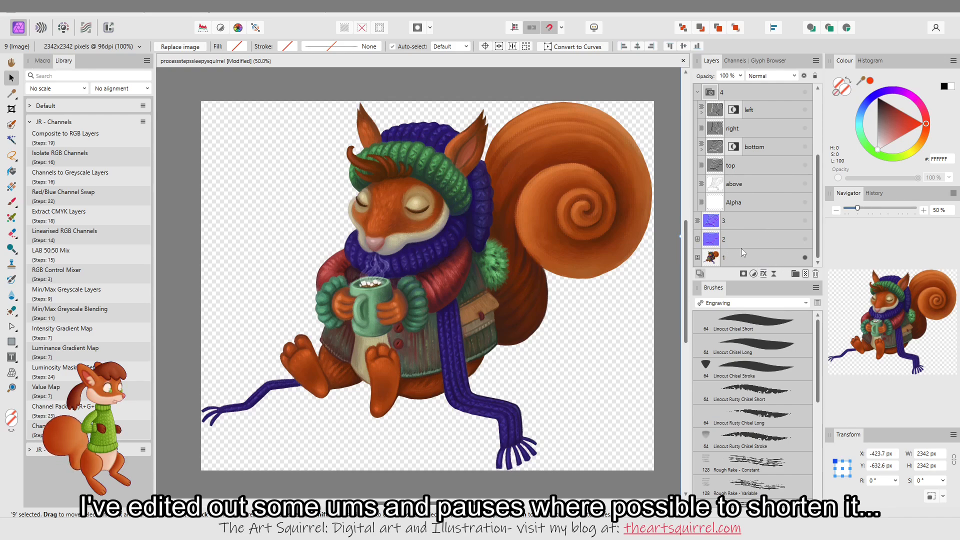
{"action": "mouse_move", "coordinate": [799, 253]}
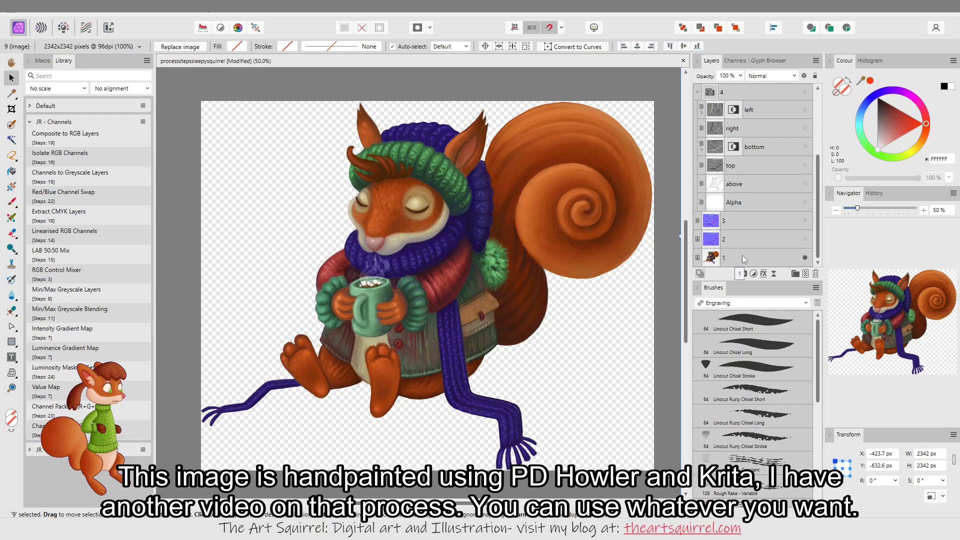
{"action": "left_click", "coordinate": [743, 258]}
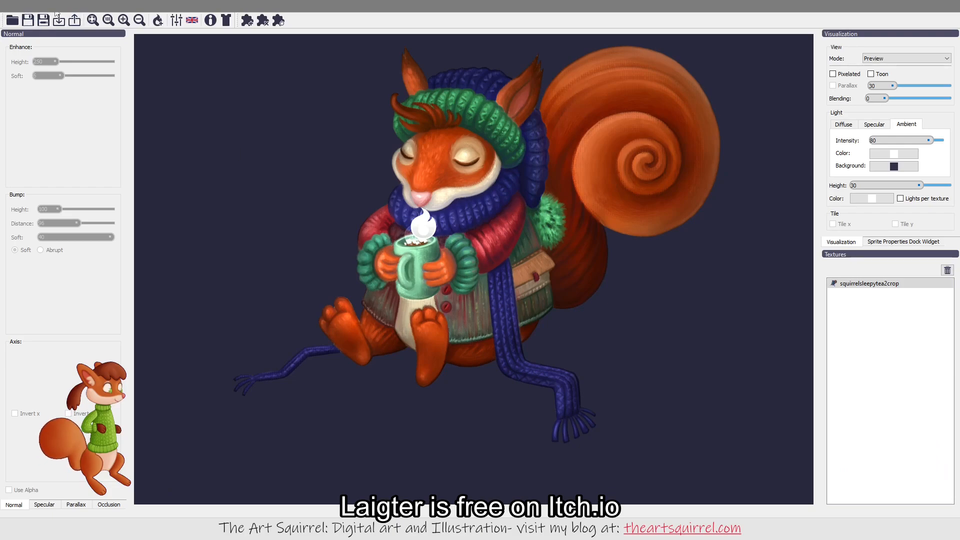
{"action": "left_click", "coordinate": [916, 58]}
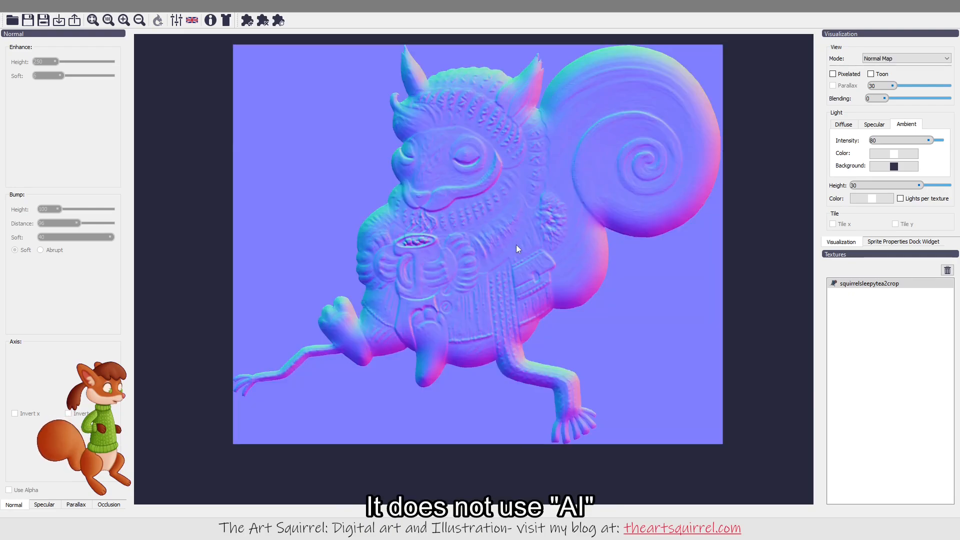
{"action": "mouse_move", "coordinate": [516, 249]}
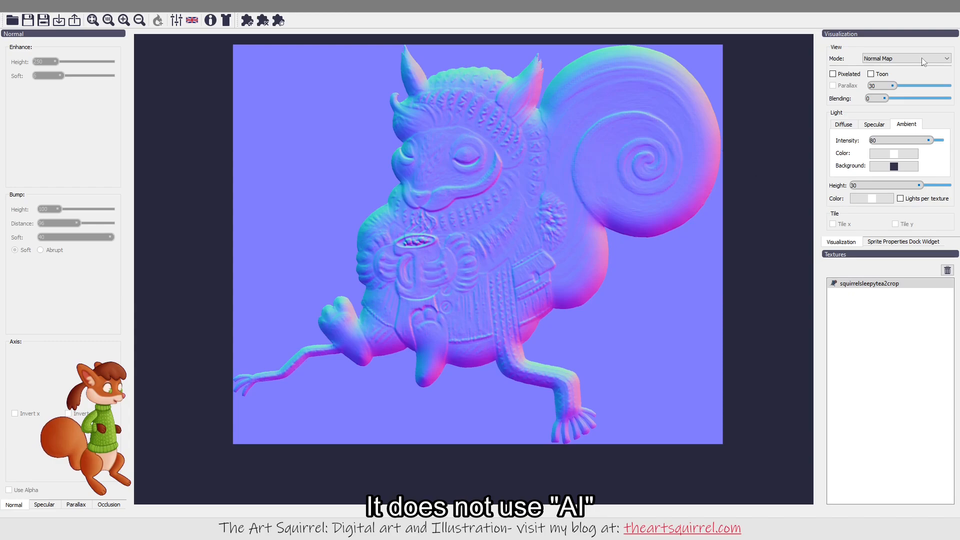
{"action": "left_click", "coordinate": [911, 58]}
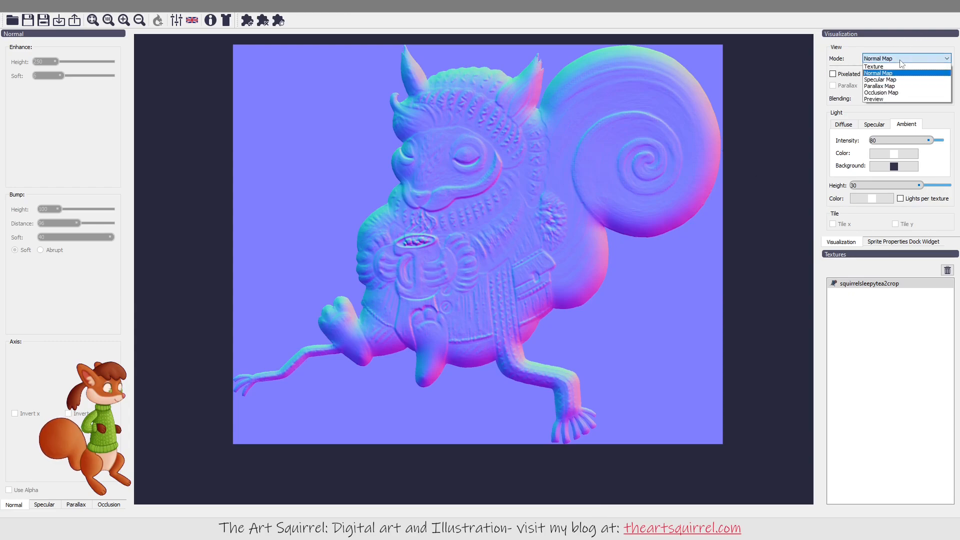
{"action": "left_click", "coordinate": [874, 66]}
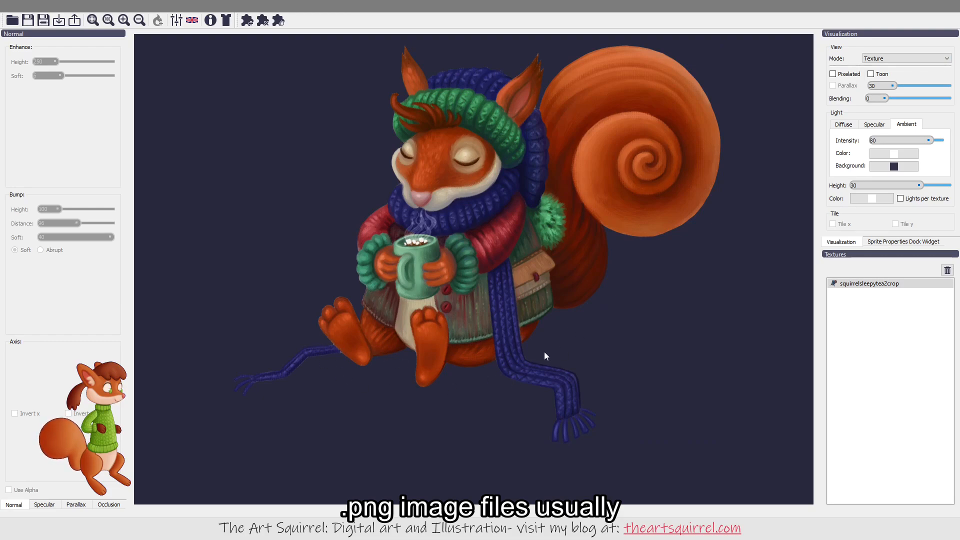
{"action": "mouse_move", "coordinate": [324, 378]}
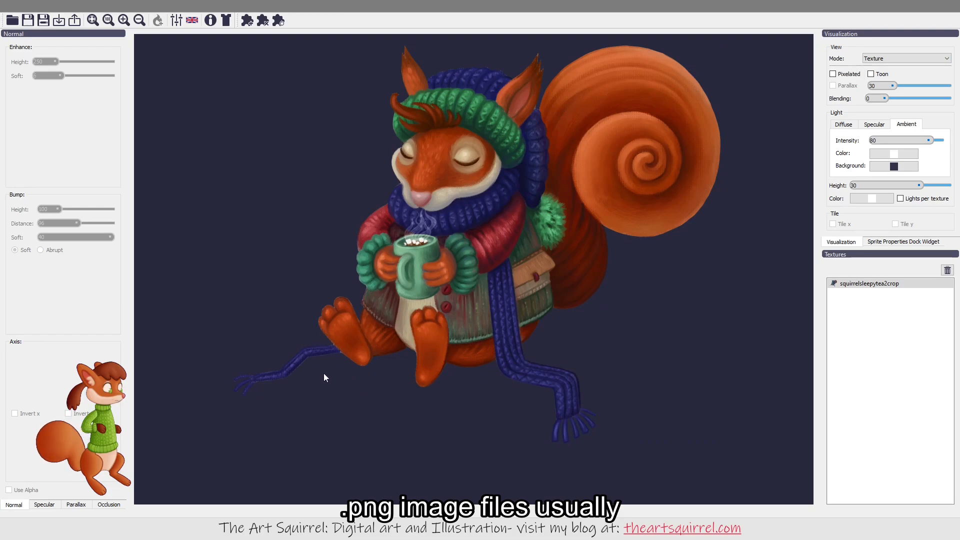
{"action": "mouse_move", "coordinate": [483, 390]}
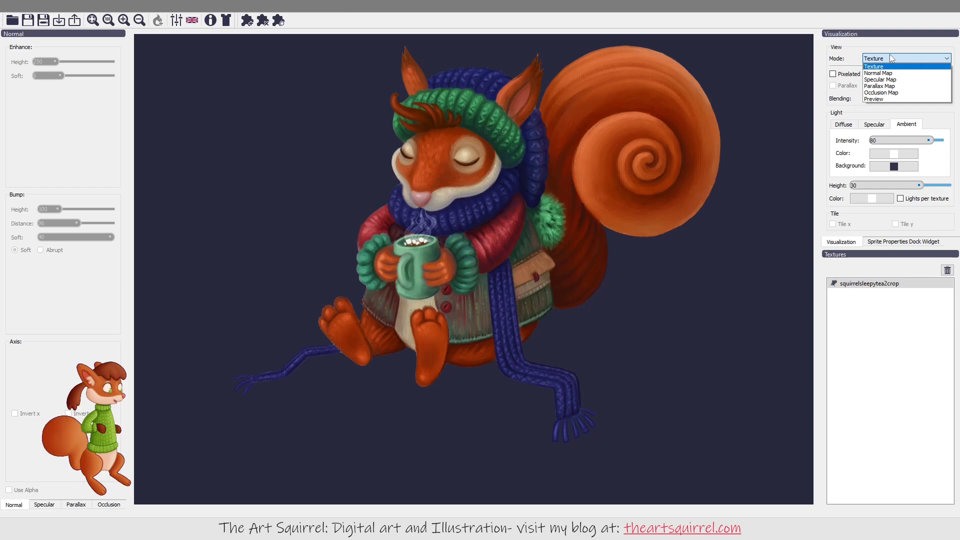
{"action": "left_click", "coordinate": [877, 72]}
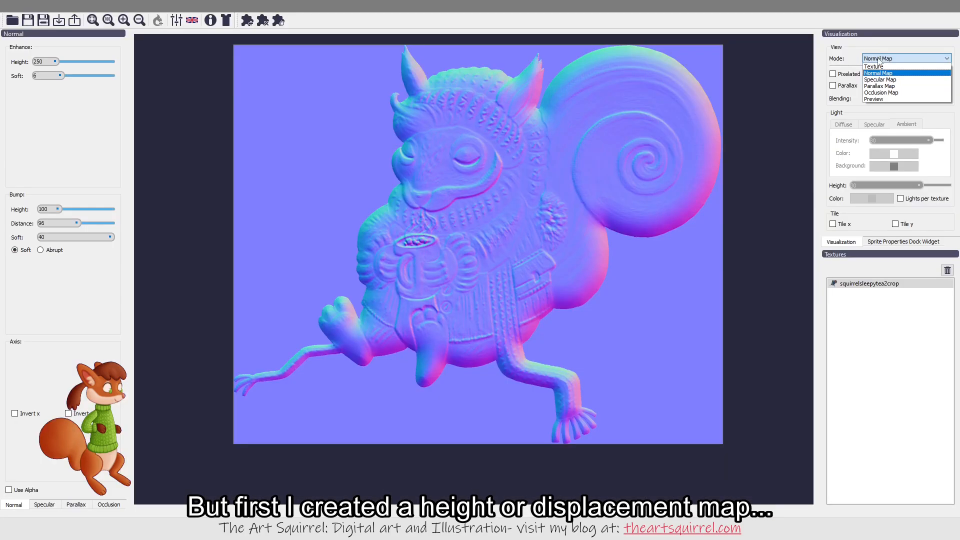
{"action": "left_click", "coordinate": [879, 86]}
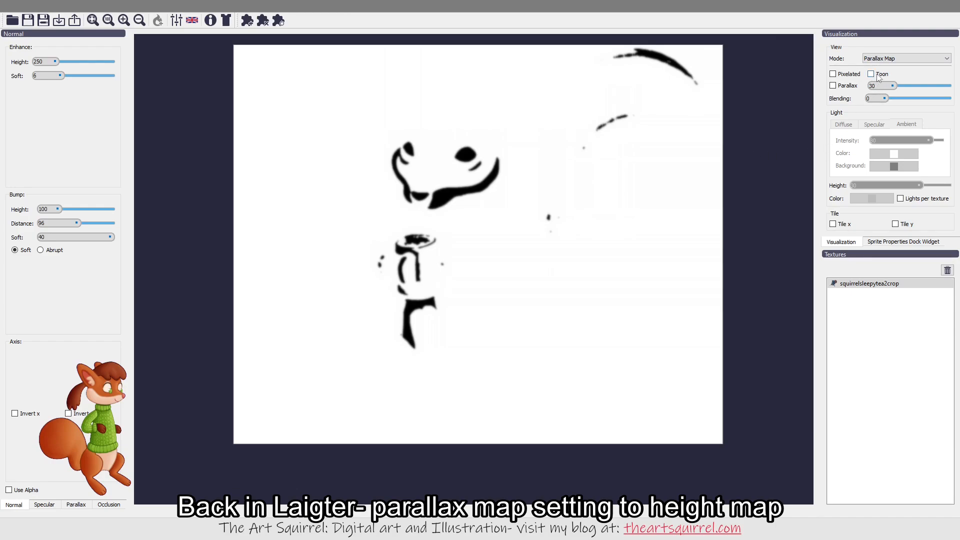
{"action": "mouse_move", "coordinate": [874, 58]}
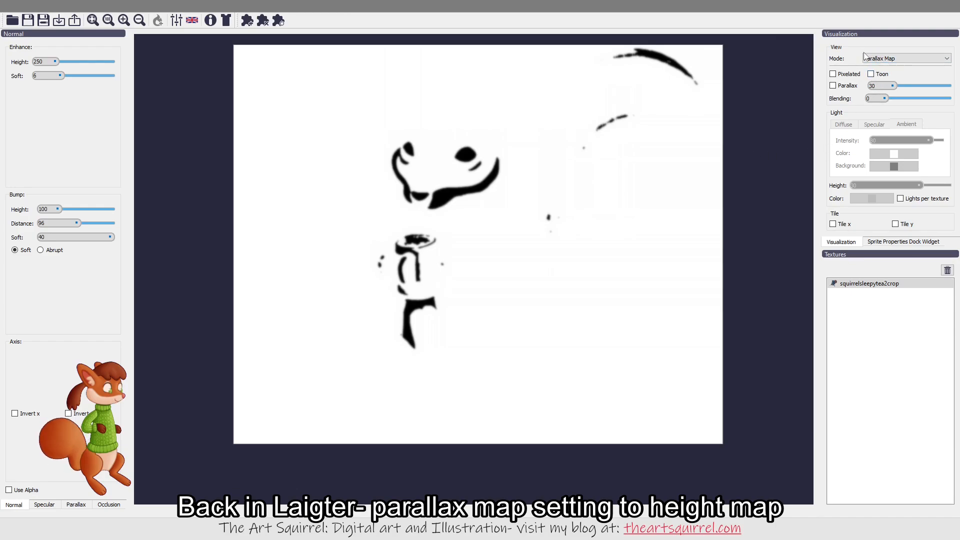
Show the Parallax generation settings in the left panel.
{"action": "left_click", "coordinate": [76, 504]}
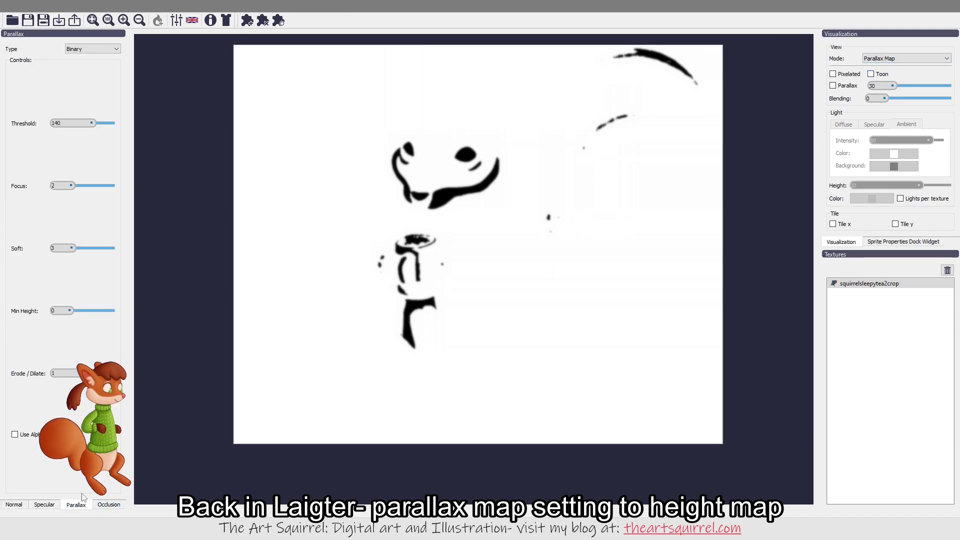
{"action": "left_click", "coordinate": [92, 48]}
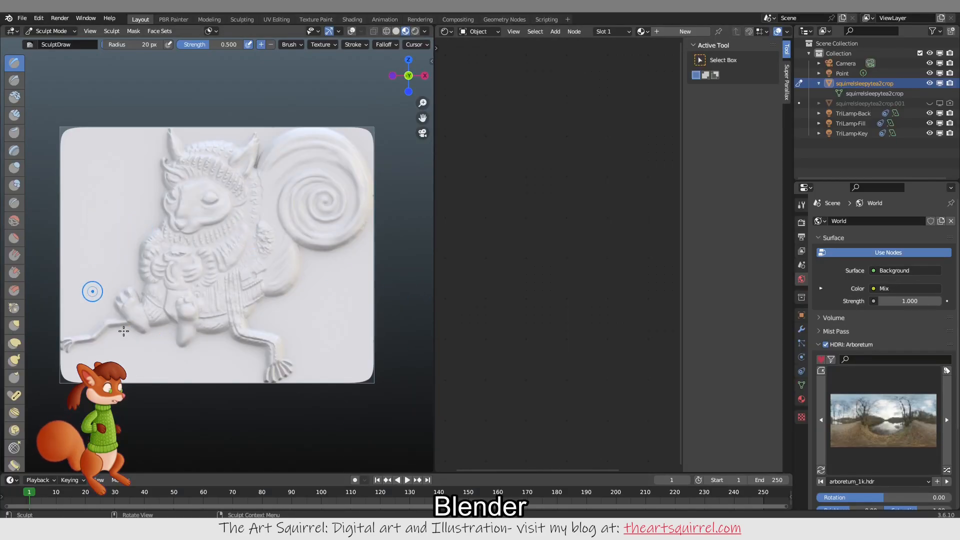
{"action": "left_click", "coordinate": [801, 329]}
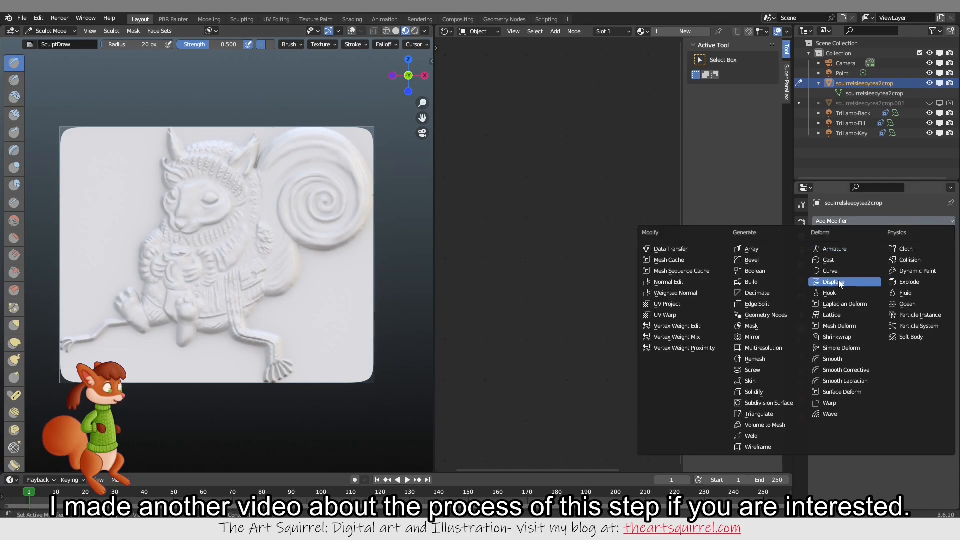
{"action": "mouse_move", "coordinate": [834, 249]}
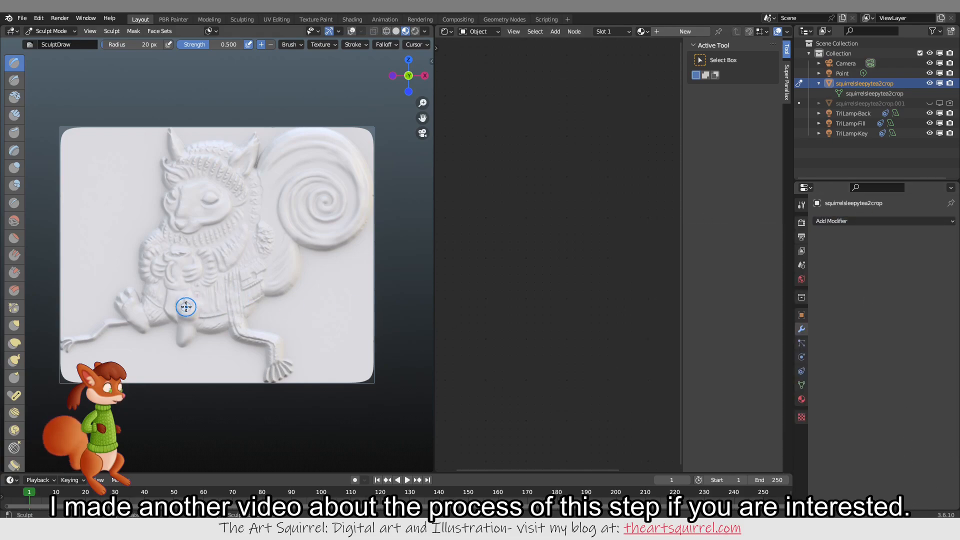
{"action": "mouse_move", "coordinate": [95, 171]}
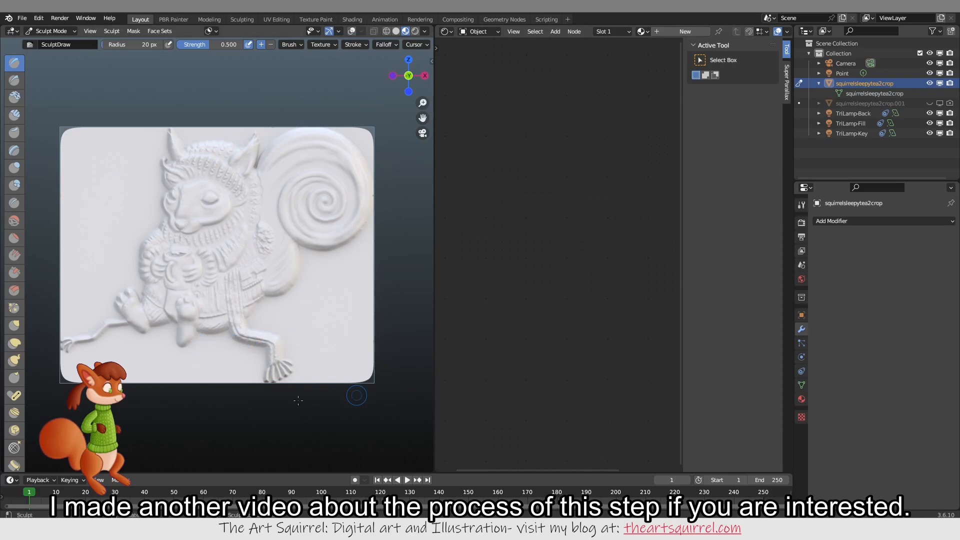
{"action": "mouse_move", "coordinate": [211, 395]}
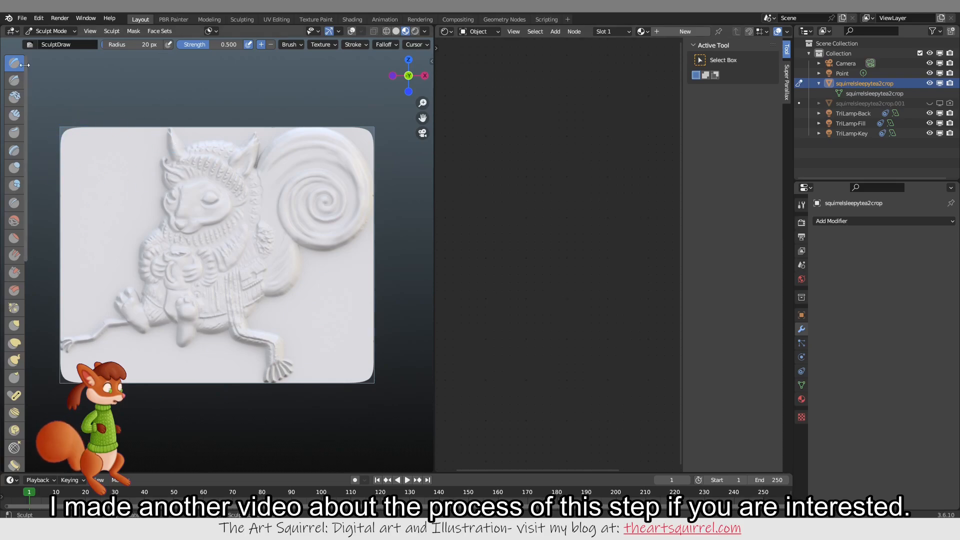
{"action": "mouse_move", "coordinate": [8, 133]}
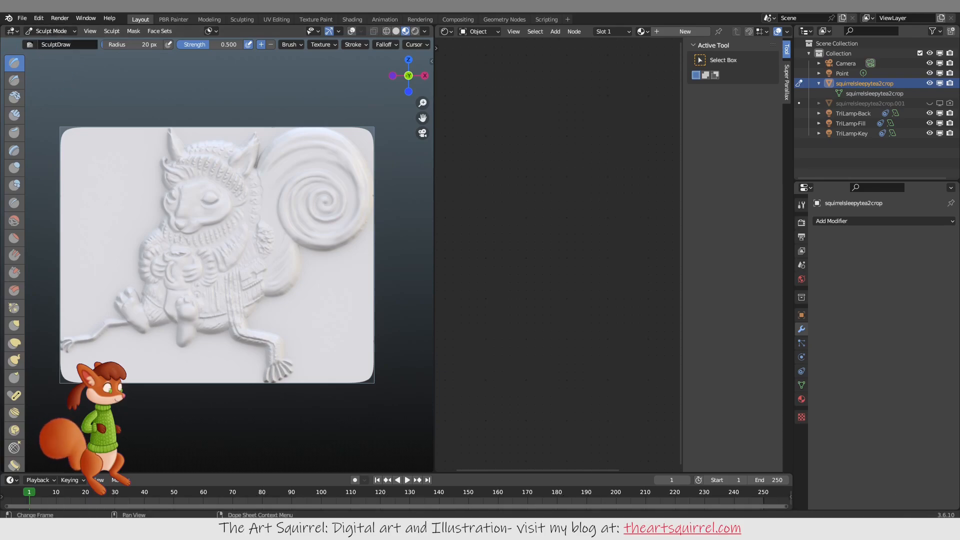
{"action": "mouse_move", "coordinate": [150, 472]}
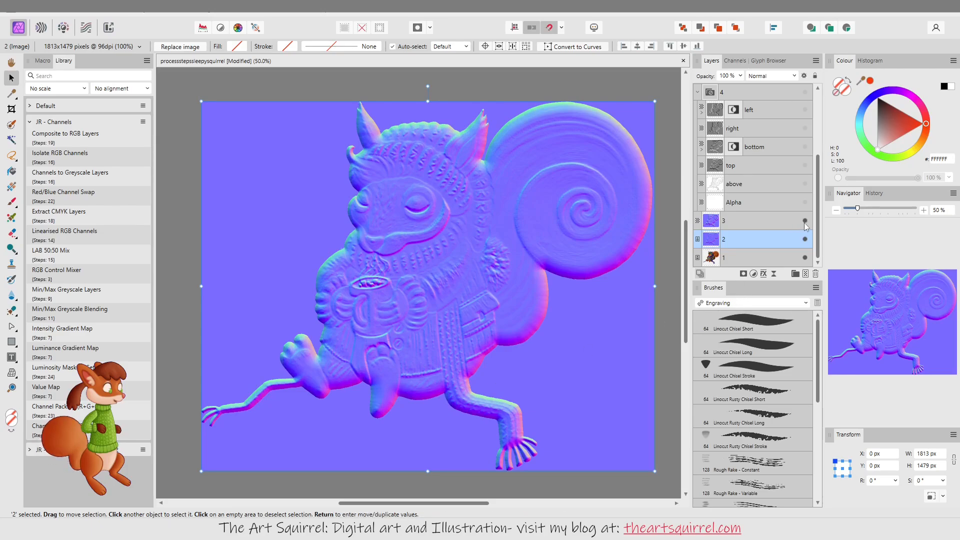
Make layer 3, the stronger normal map, visible on the canvas.
{"action": "left_click", "coordinate": [746, 220]}
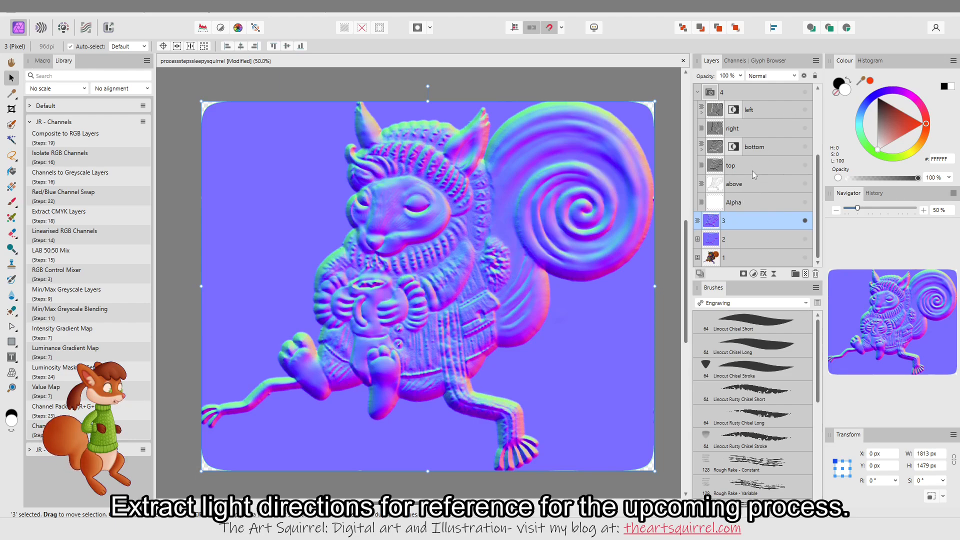
{"action": "mouse_move", "coordinate": [746, 184]}
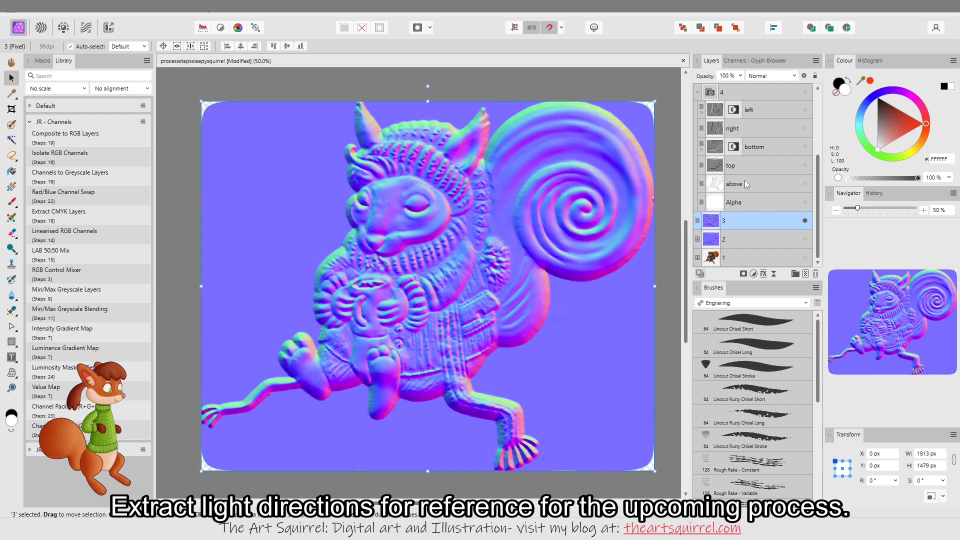
{"action": "mouse_move", "coordinate": [748, 184]}
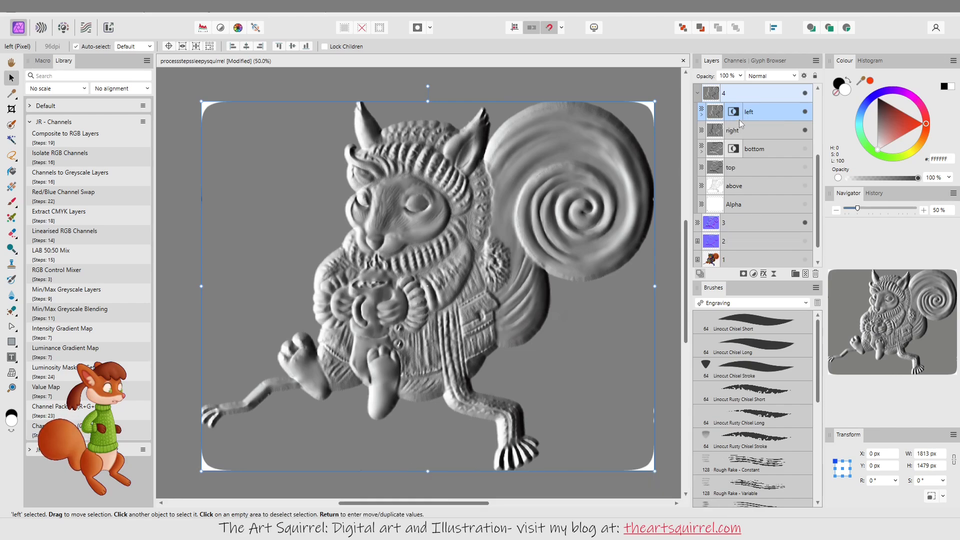
{"action": "mouse_move", "coordinate": [751, 132]}
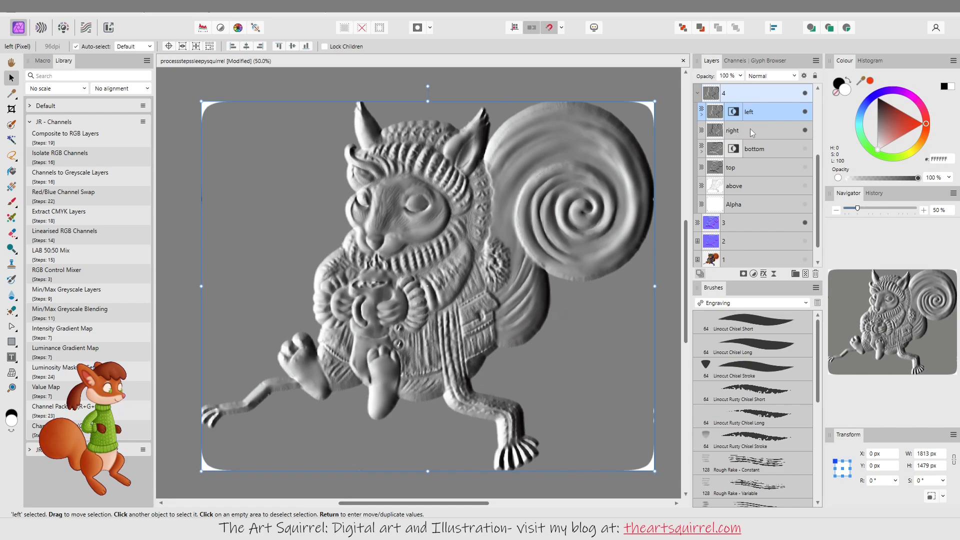
Swap from the left-lit relief layer to the inverted right-lit layer.
{"action": "left_click", "coordinate": [751, 130]}
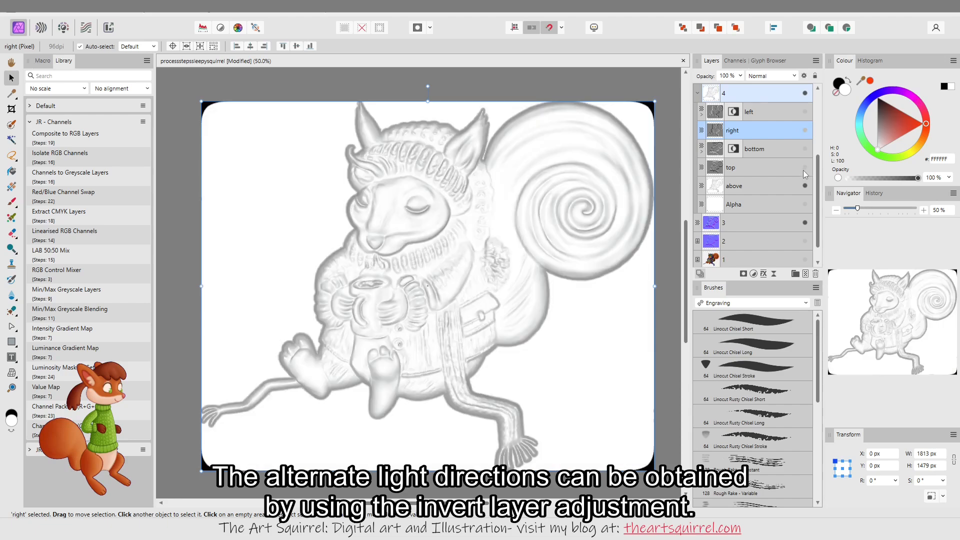
{"action": "left_click", "coordinate": [734, 186]}
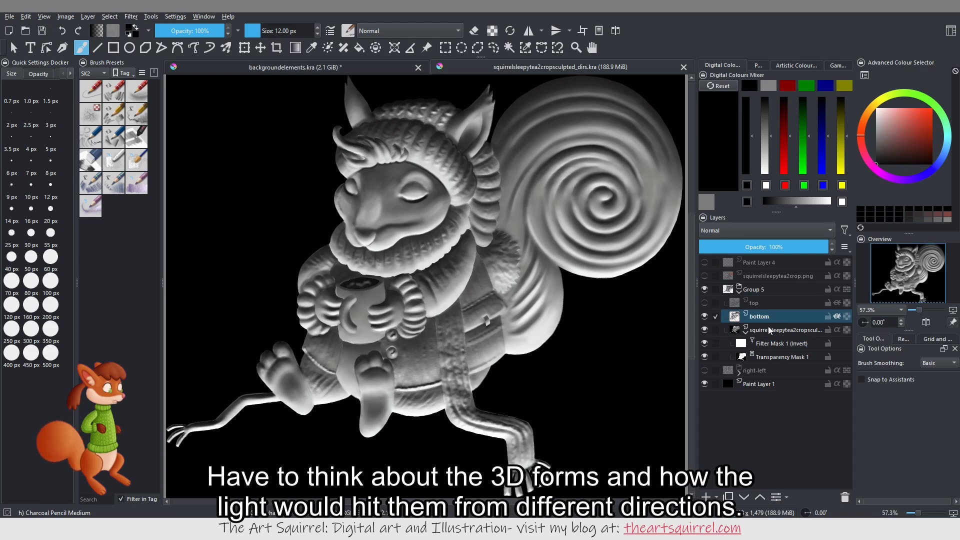
{"action": "mouse_move", "coordinate": [730, 352]}
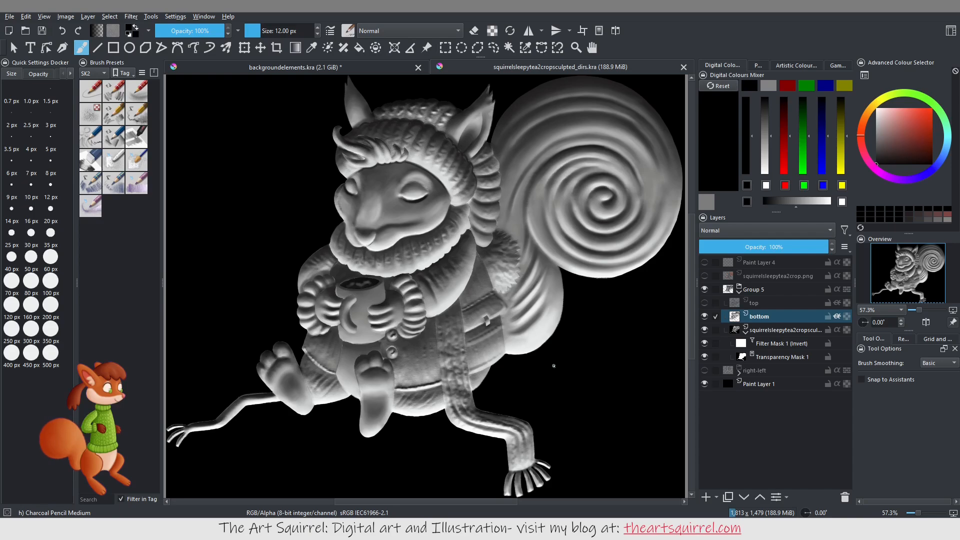
{"action": "left_click", "coordinate": [786, 330]}
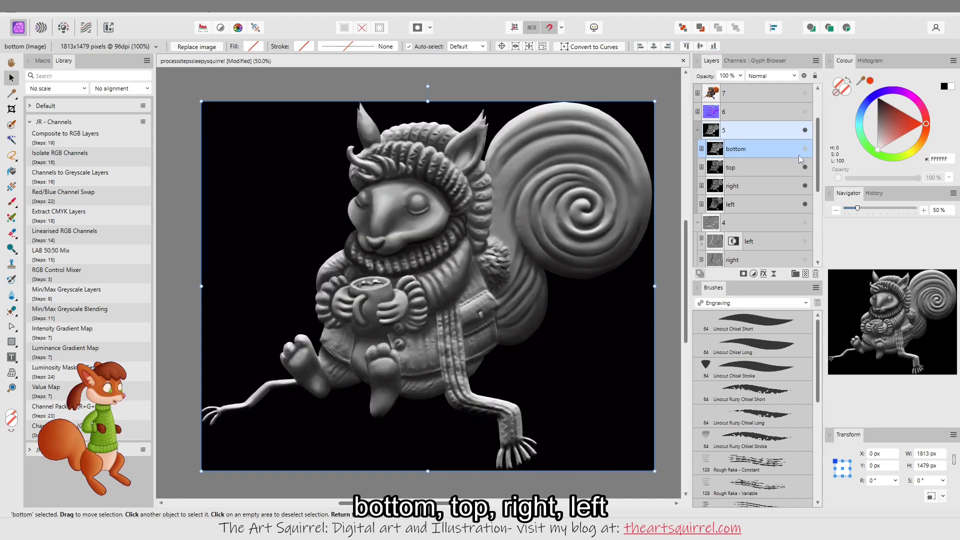
View the top, left and bottom grayscale lighting renders in group 5, ending on the left-lit one.
{"action": "left_click", "coordinate": [750, 167]}
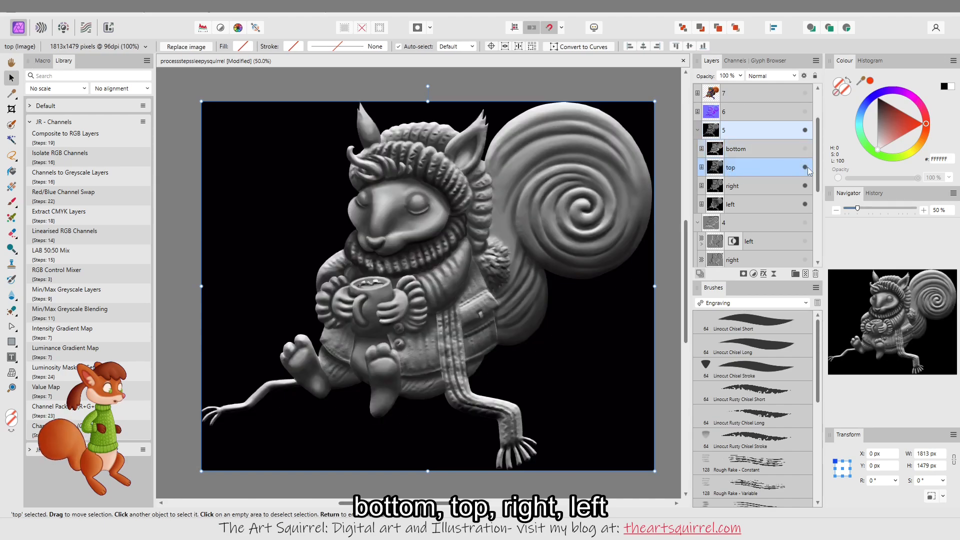
{"action": "left_click", "coordinate": [752, 185]}
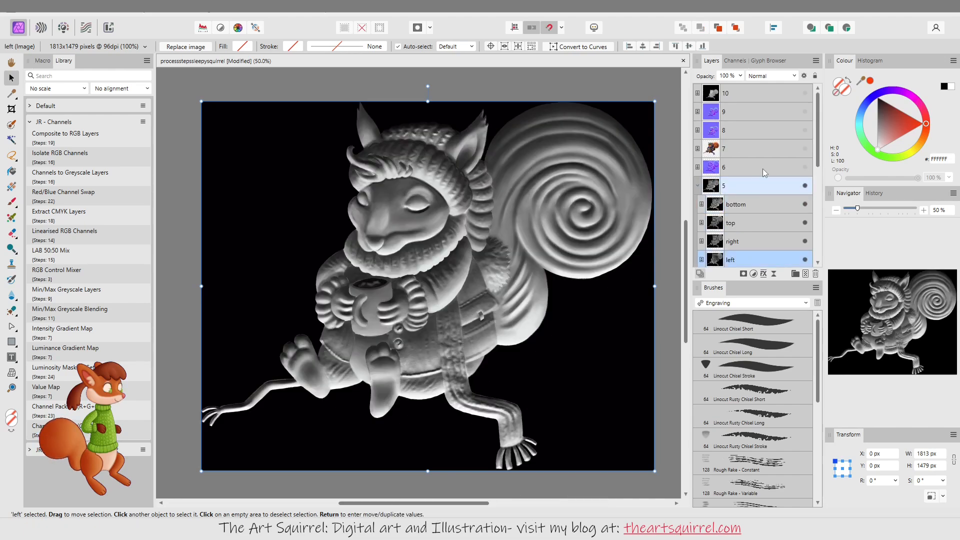
{"action": "left_click", "coordinate": [736, 204]}
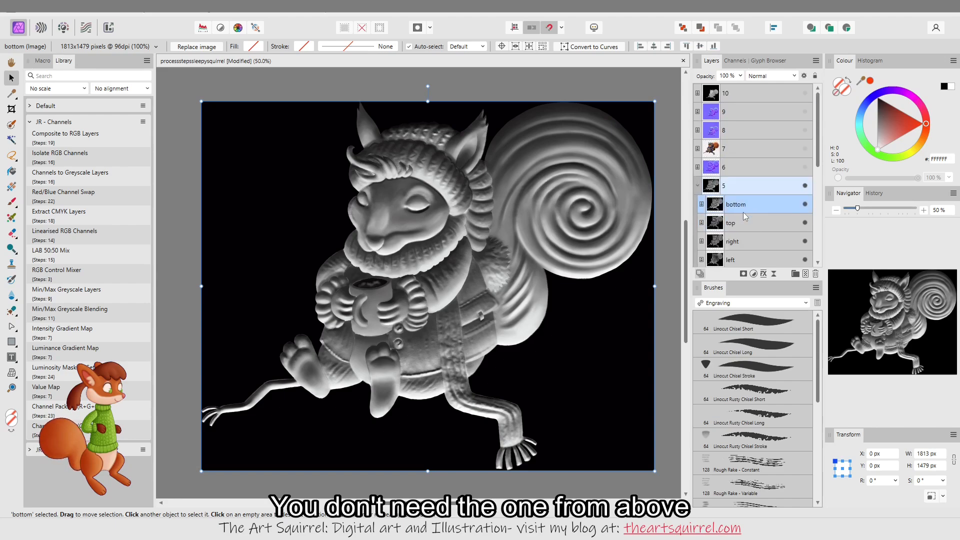
{"action": "left_click", "coordinate": [741, 222]}
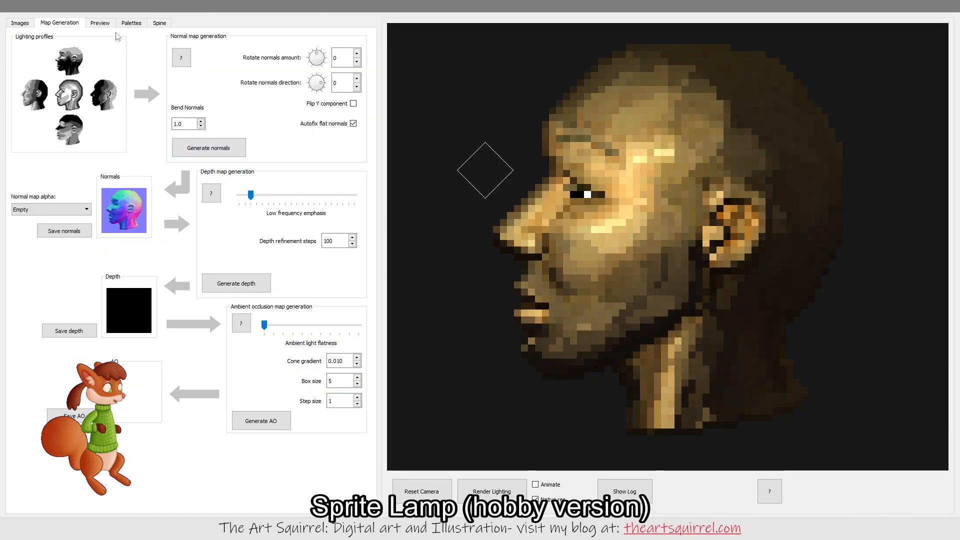
Switch Sprite Lamp to the Map Generation panels beside the head preview.
{"action": "left_click", "coordinate": [19, 22]}
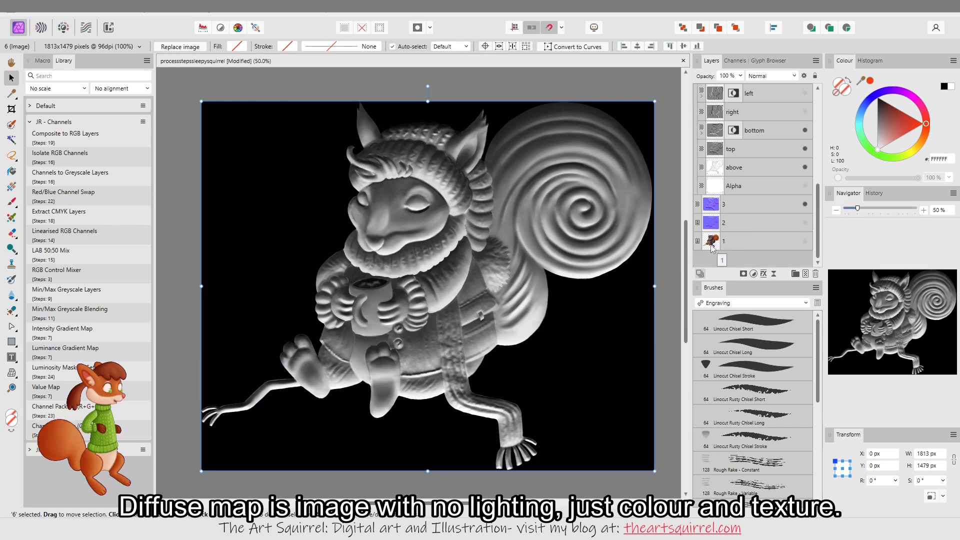
Select layer 1, the unlit coloured squirrel diffuse image.
{"action": "left_click", "coordinate": [752, 241]}
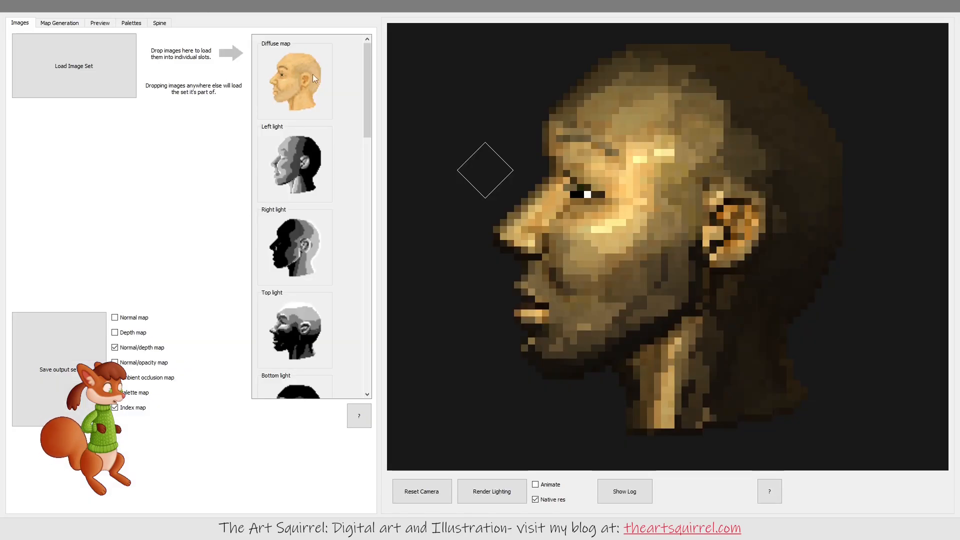
Generate normals for the head from its lighting profiles and light the preview from low in front.
{"action": "scroll", "scroll_direction": "down", "scroll_amount": 3}
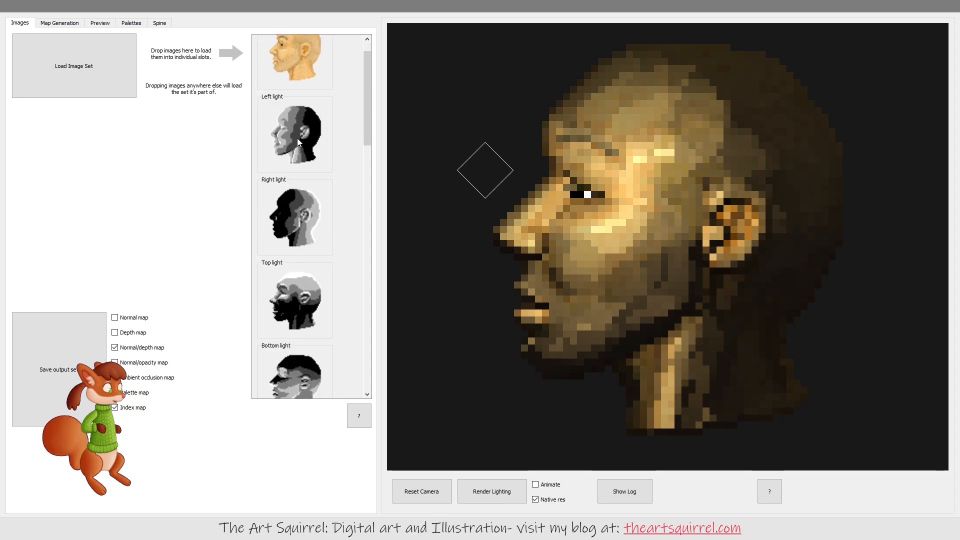
{"action": "scroll", "scroll_direction": "down", "scroll_amount": 3}
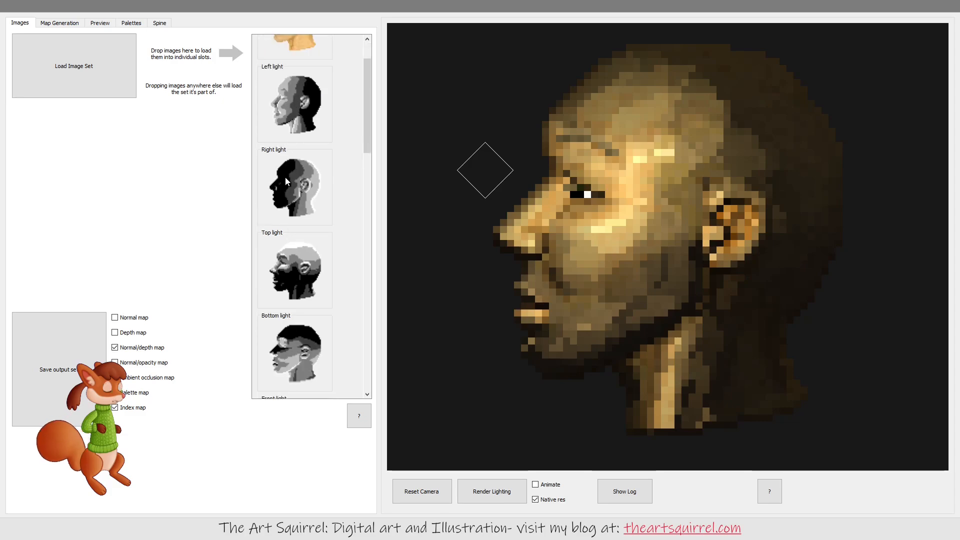
{"action": "scroll", "scroll_direction": "down", "scroll_amount": 3}
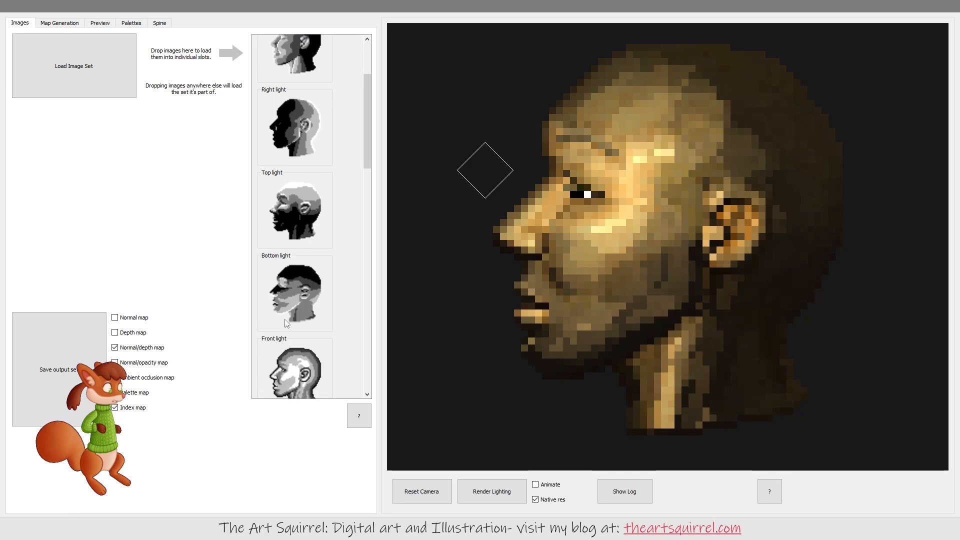
{"action": "scroll", "scroll_direction": "down", "scroll_amount": 3}
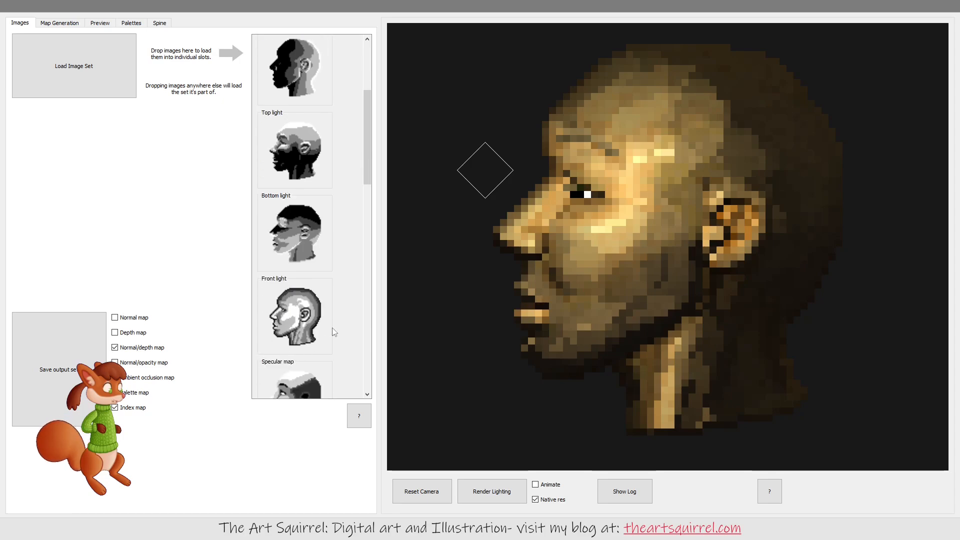
{"action": "scroll", "scroll_direction": "down", "scroll_amount": 3}
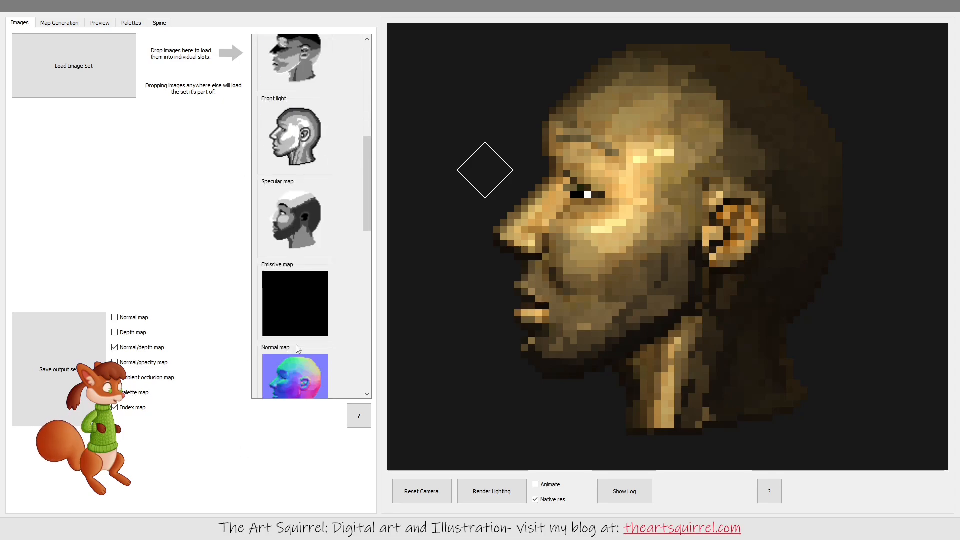
{"action": "scroll", "scroll_direction": "down", "scroll_amount": 3}
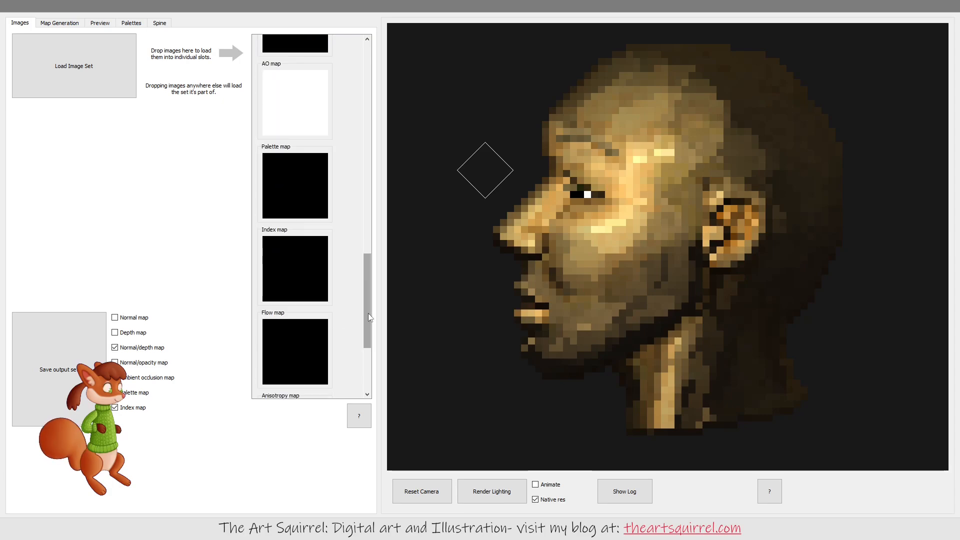
{"action": "left_click", "coordinate": [59, 22]}
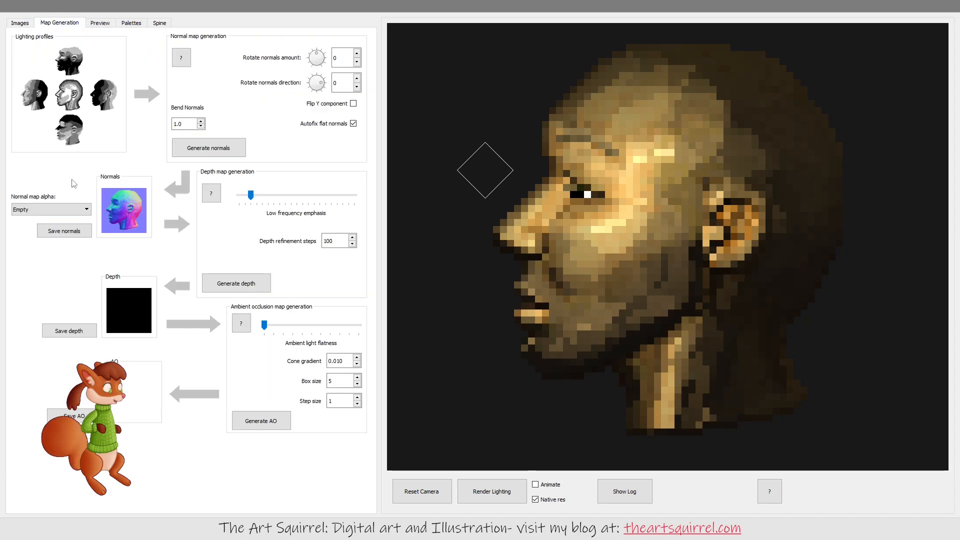
{"action": "left_click", "coordinate": [207, 148]}
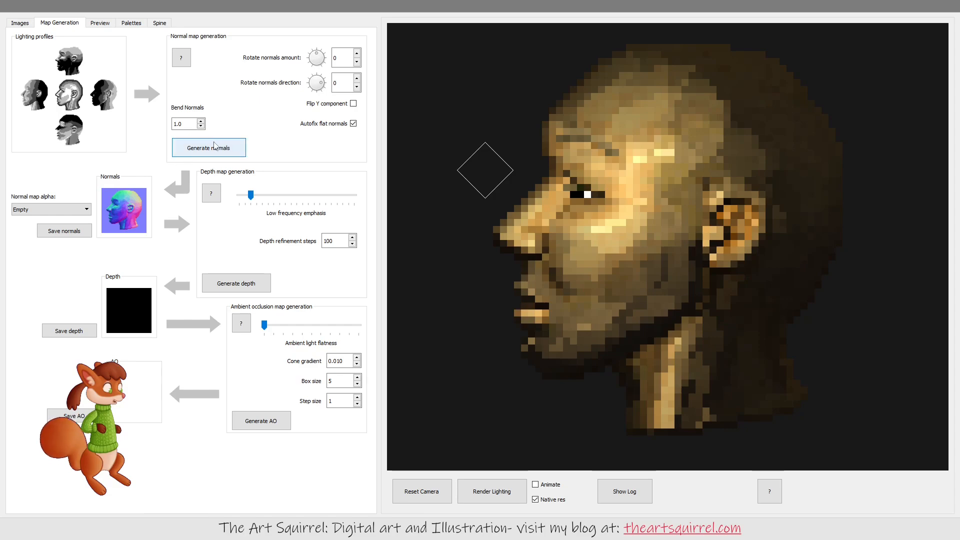
{"action": "mouse_move", "coordinate": [130, 234]}
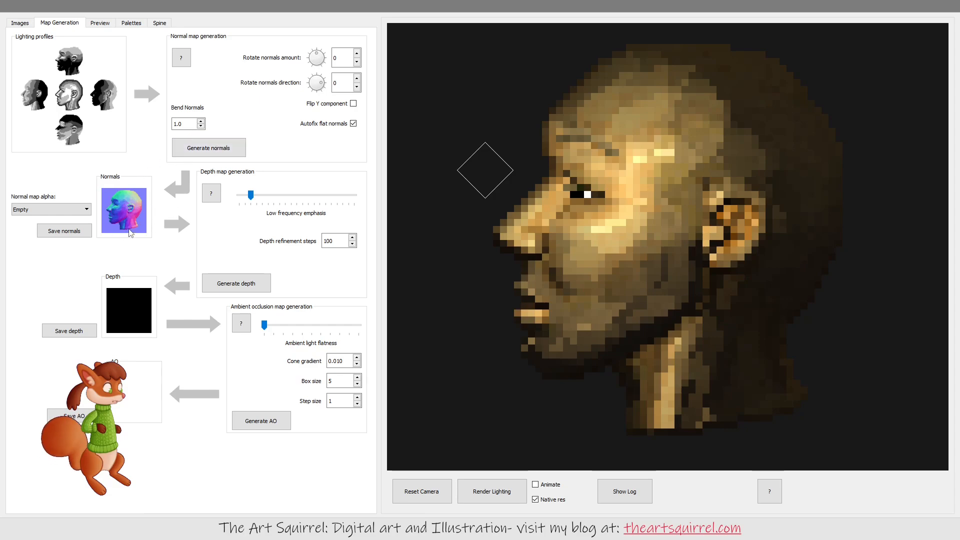
{"action": "left_click_drag", "start_coordinate": [485, 170], "coordinate": [498, 339]}
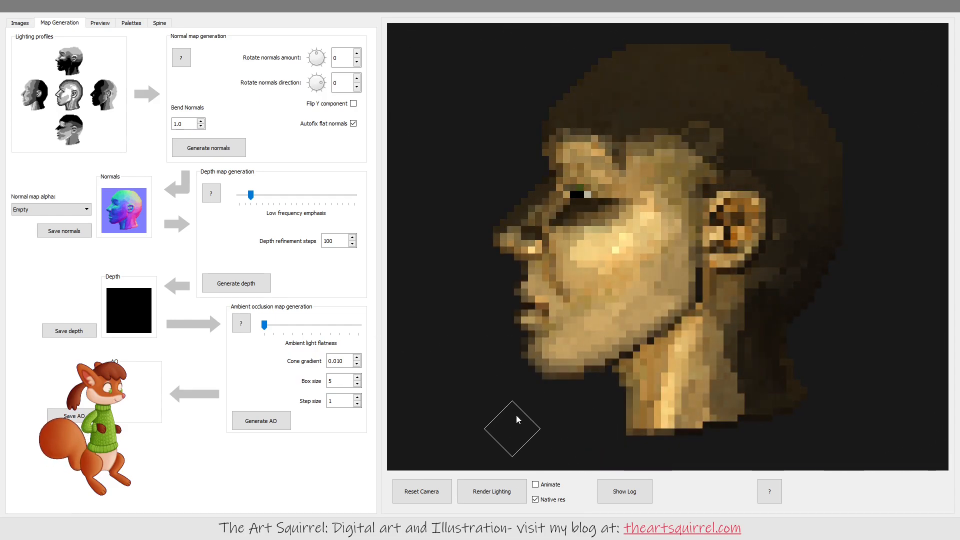
Light the head preview from above and behind and check the loaded image slots.
{"action": "left_click_drag", "start_coordinate": [513, 427], "coordinate": [874, 75]}
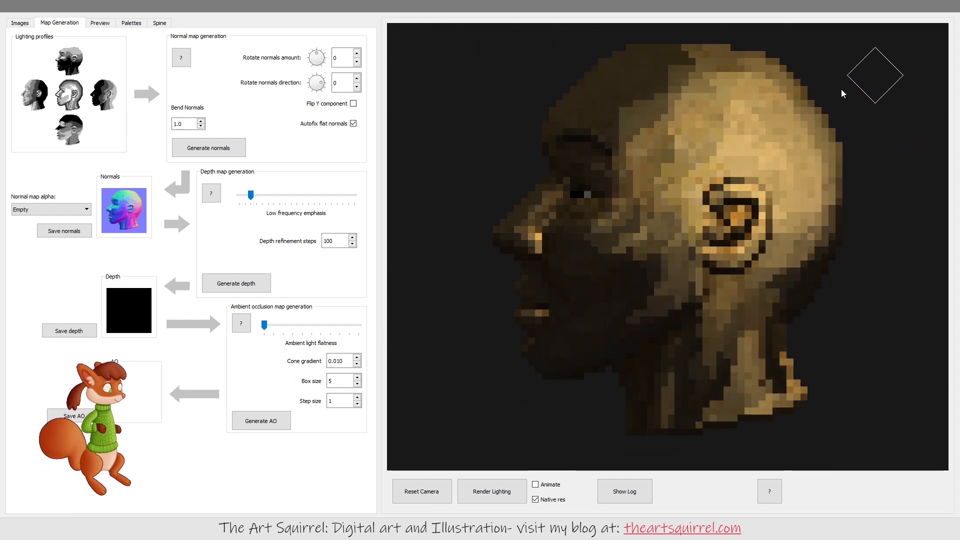
{"action": "left_click", "coordinate": [100, 22]}
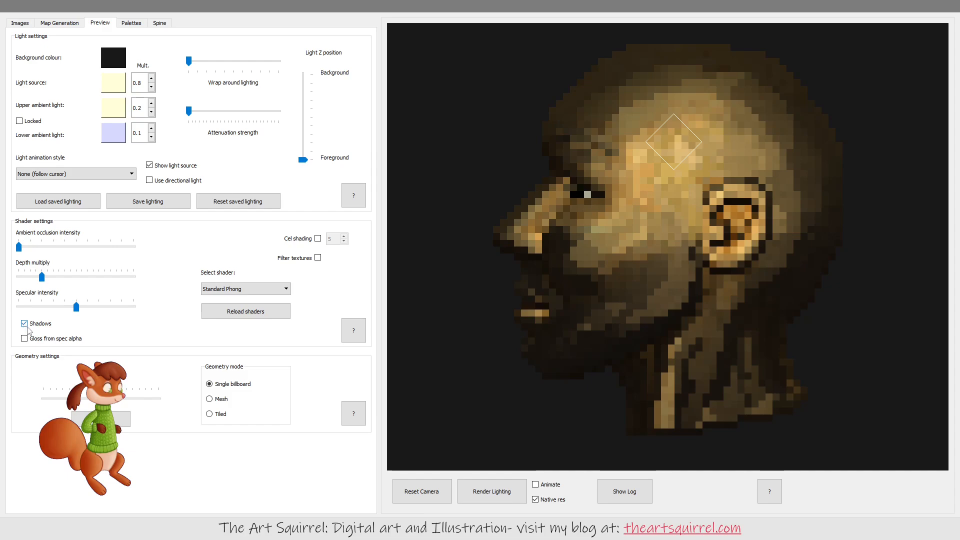
{"action": "left_click", "coordinate": [16, 23]}
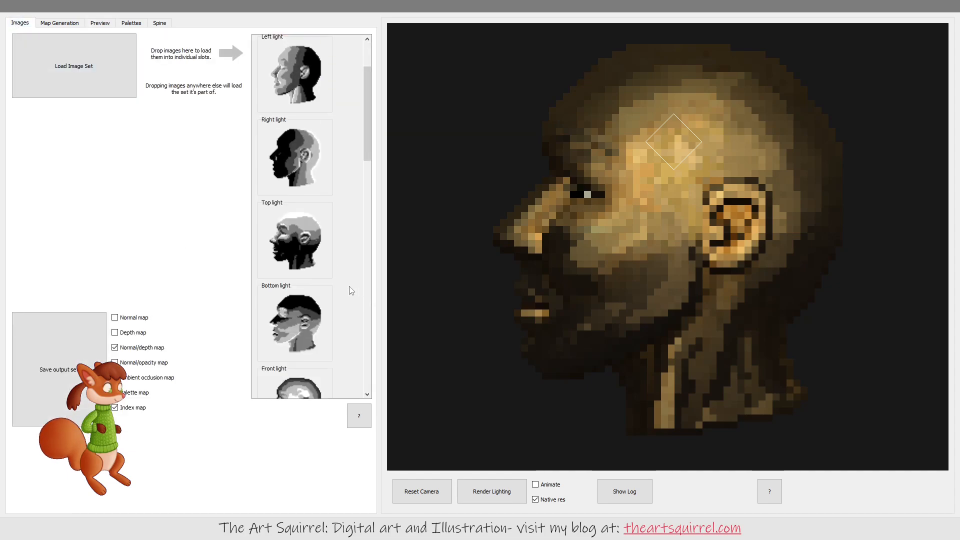
{"action": "scroll", "scroll_direction": "down", "scroll_amount": 3}
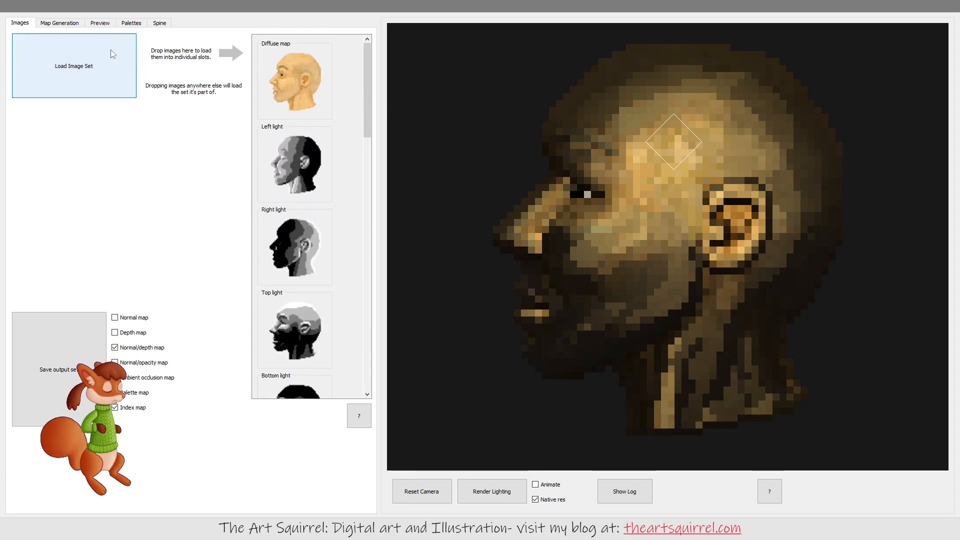
Untick Shadows in the Preview shading settings.
{"action": "left_click", "coordinate": [100, 22]}
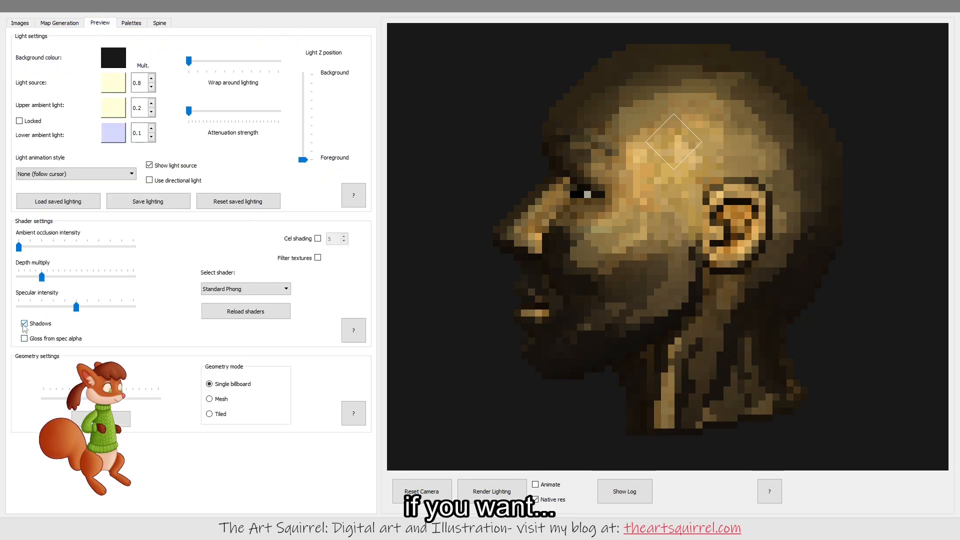
{"action": "left_click", "coordinate": [24, 324]}
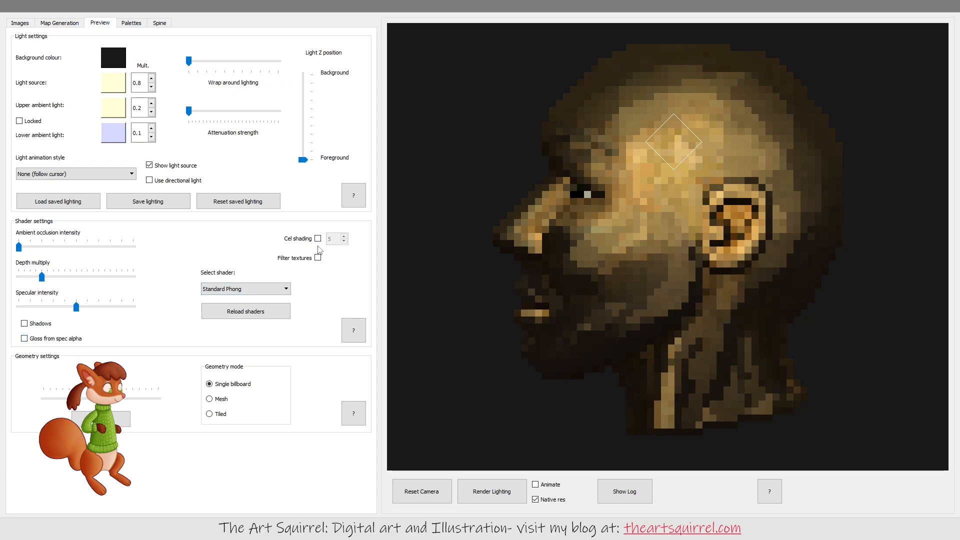
{"action": "mouse_move", "coordinate": [60, 22]}
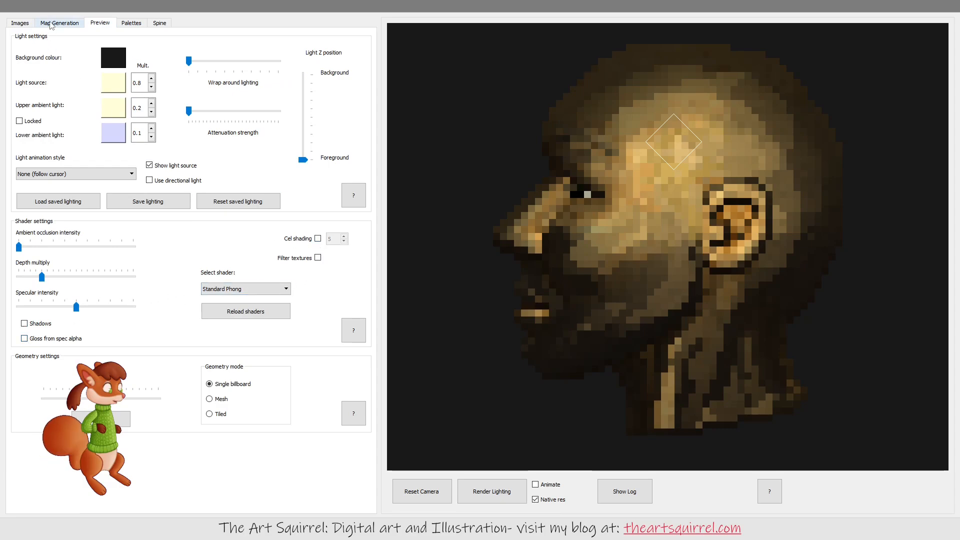
{"action": "left_click", "coordinate": [60, 22]}
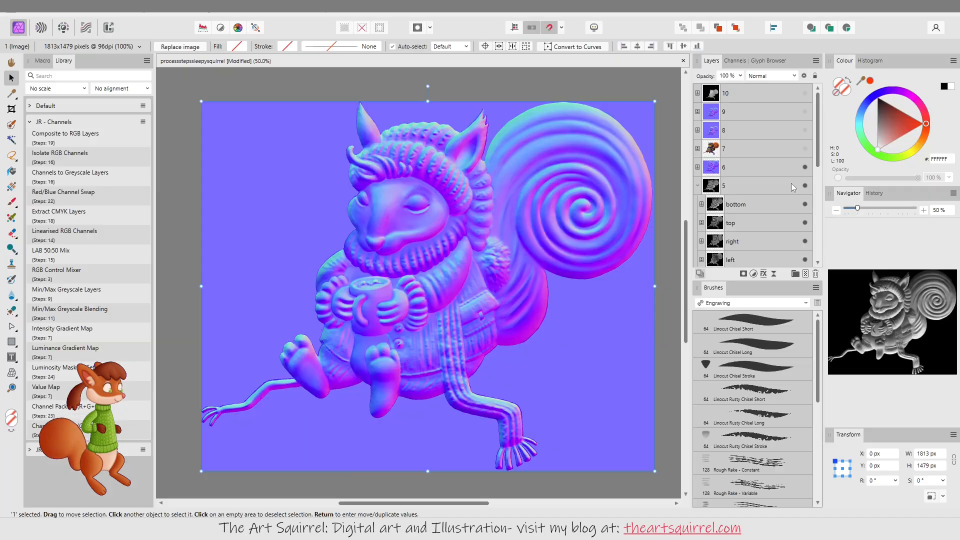
Compare layer 6 and coloured layer 7, then show and select the rounder normal map layer 8.
{"action": "left_click", "coordinate": [754, 167]}
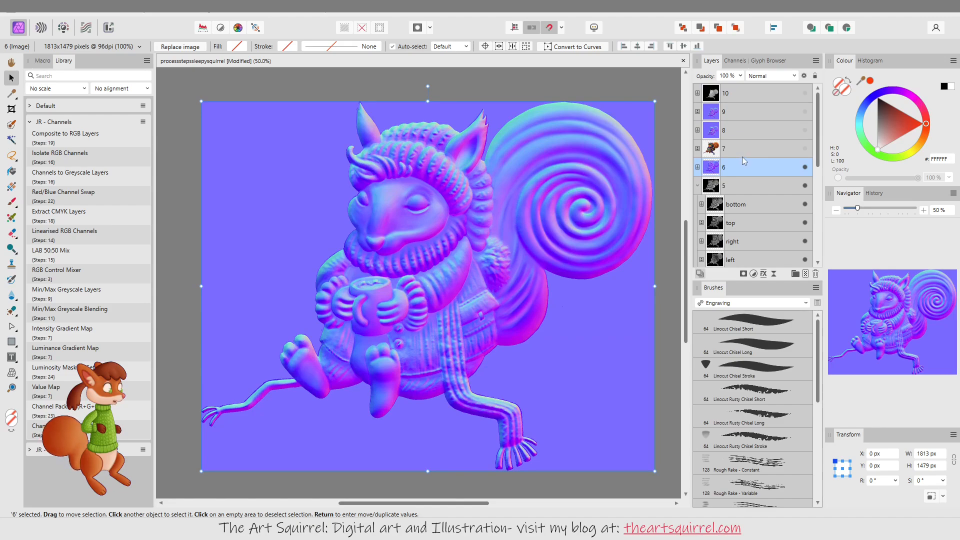
{"action": "left_click", "coordinate": [759, 148]}
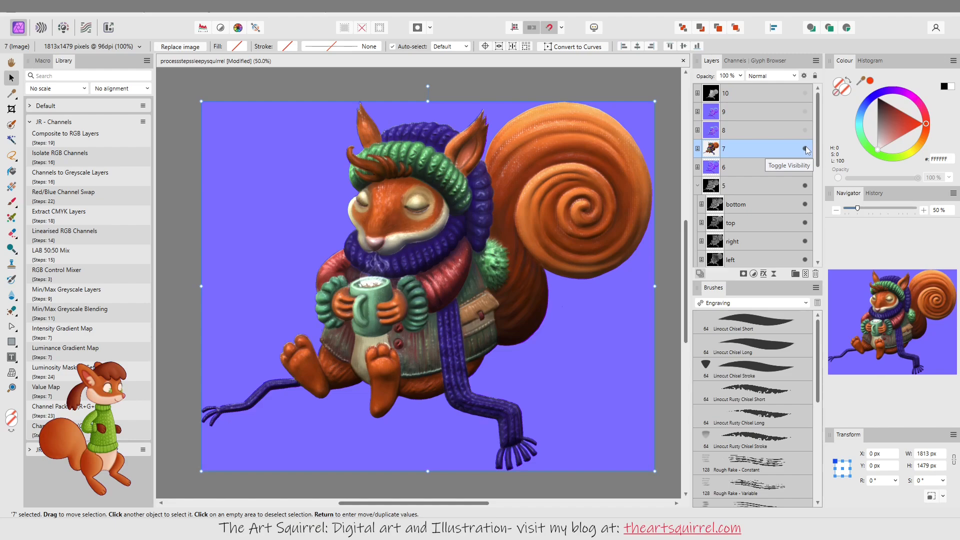
{"action": "left_click", "coordinate": [803, 148]}
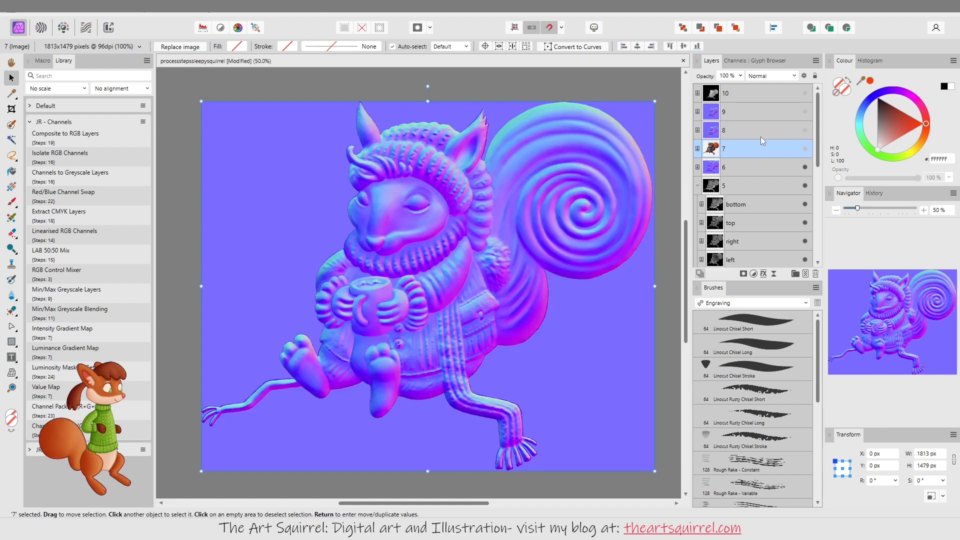
{"action": "left_click", "coordinate": [756, 130]}
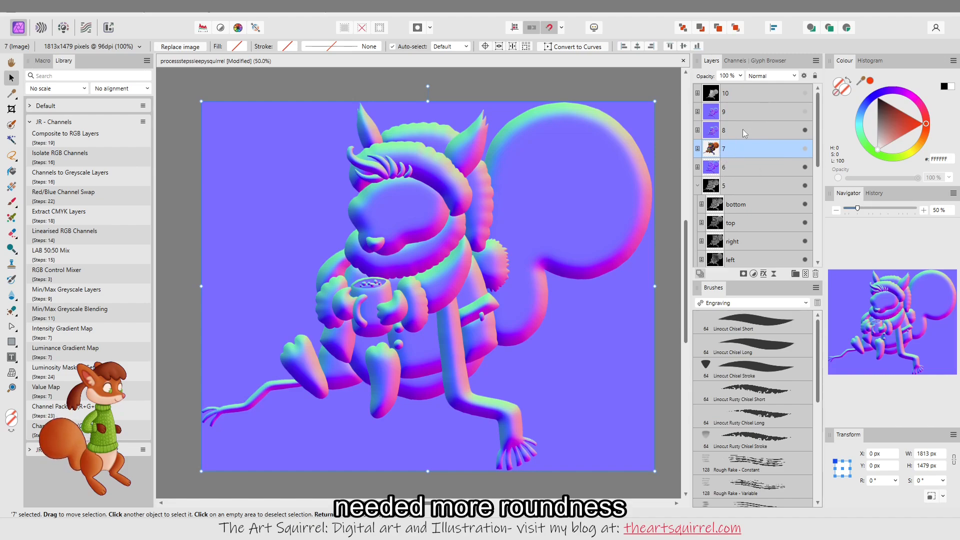
{"action": "left_click", "coordinate": [750, 130]}
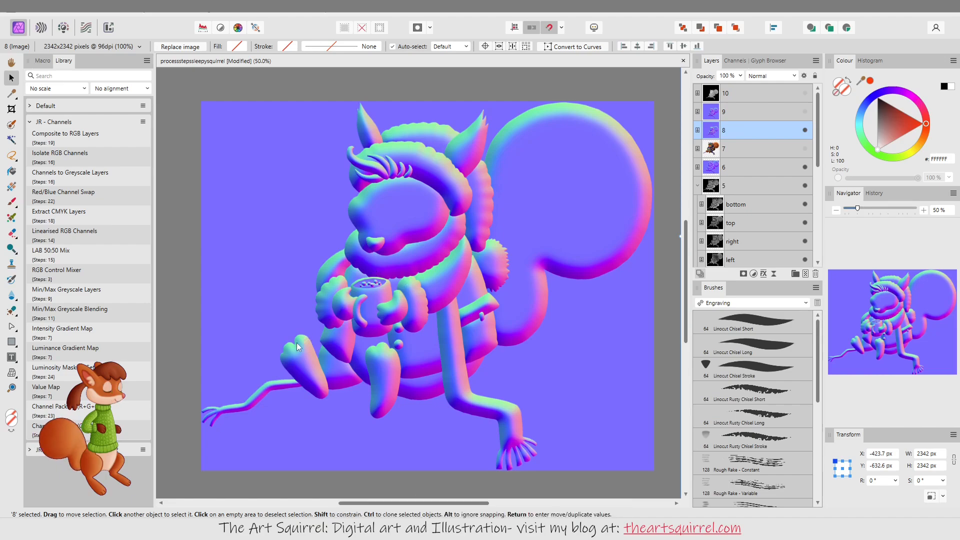
{"action": "mouse_move", "coordinate": [462, 401]}
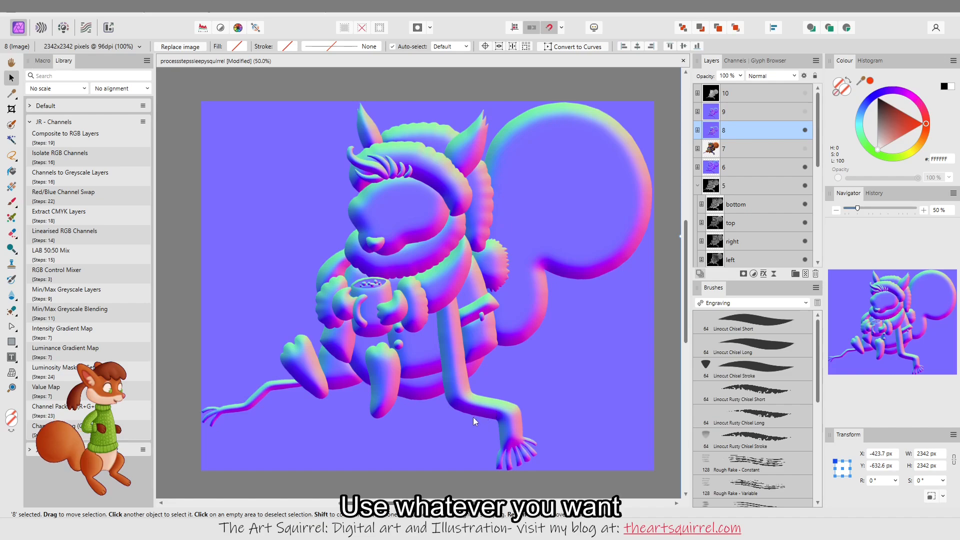
{"action": "mouse_move", "coordinate": [424, 401]}
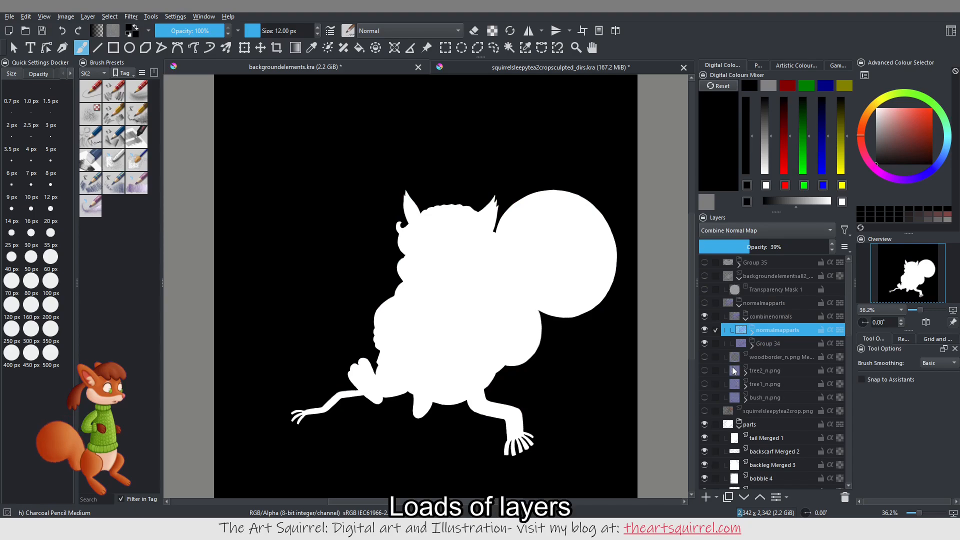
Hide the hair1 Merged 33 mask layer in Krita, leaving the canvas black.
{"action": "scroll", "scroll_direction": "down", "scroll_amount": 3}
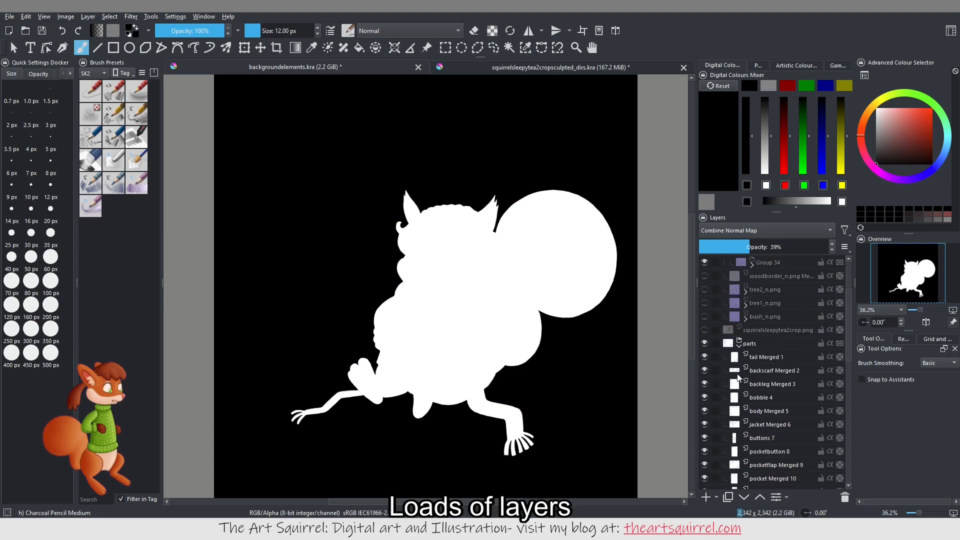
{"action": "left_click", "coordinate": [766, 356]}
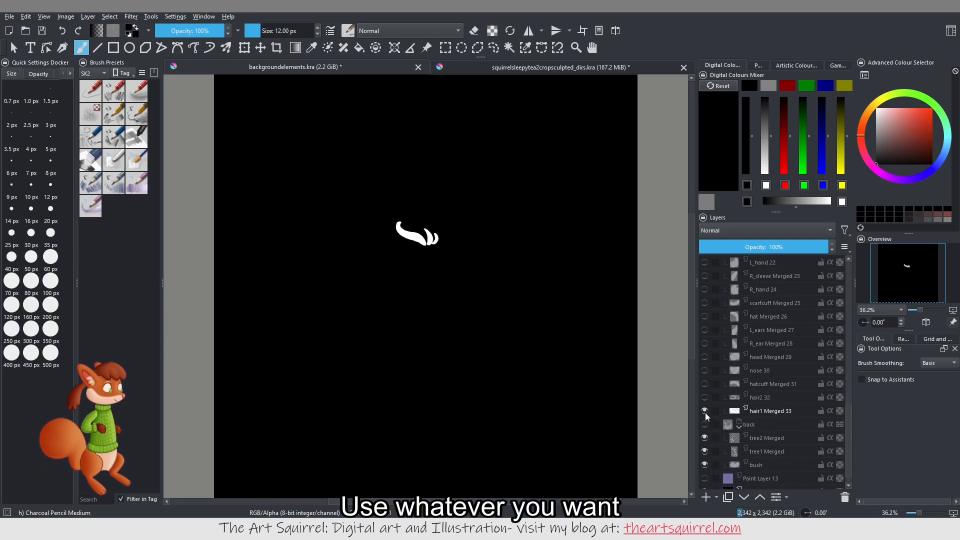
{"action": "left_click", "coordinate": [704, 411]}
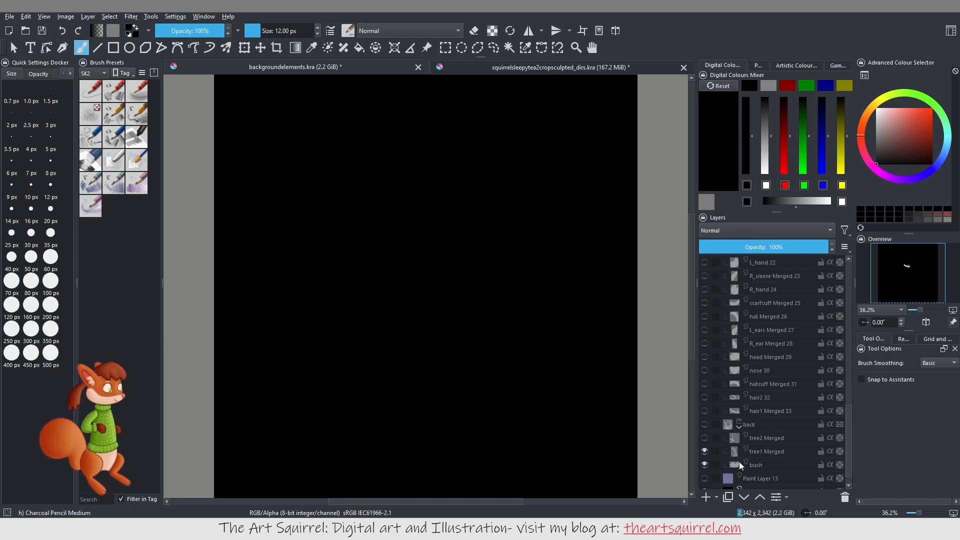
{"action": "scroll", "scroll_direction": "down", "scroll_amount": 3}
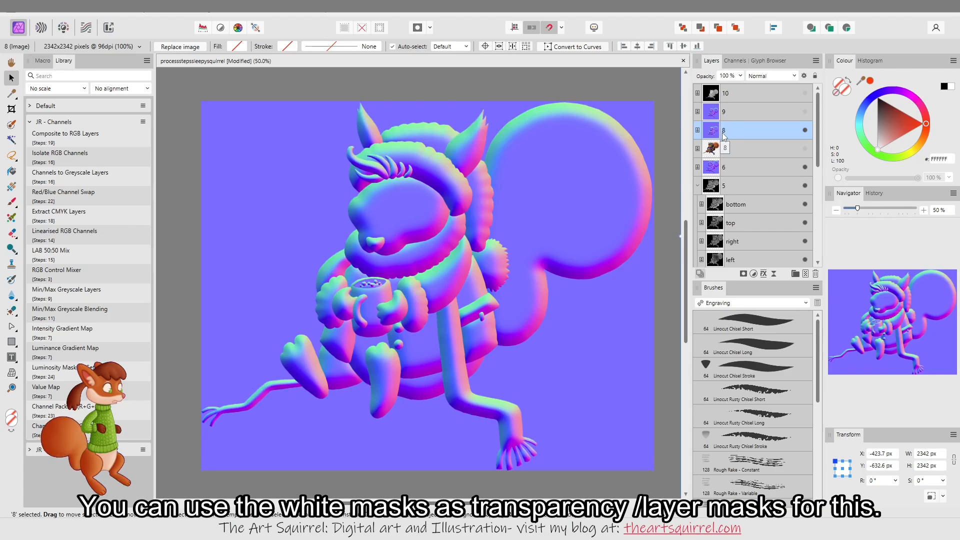
{"action": "left_click", "coordinate": [753, 112]}
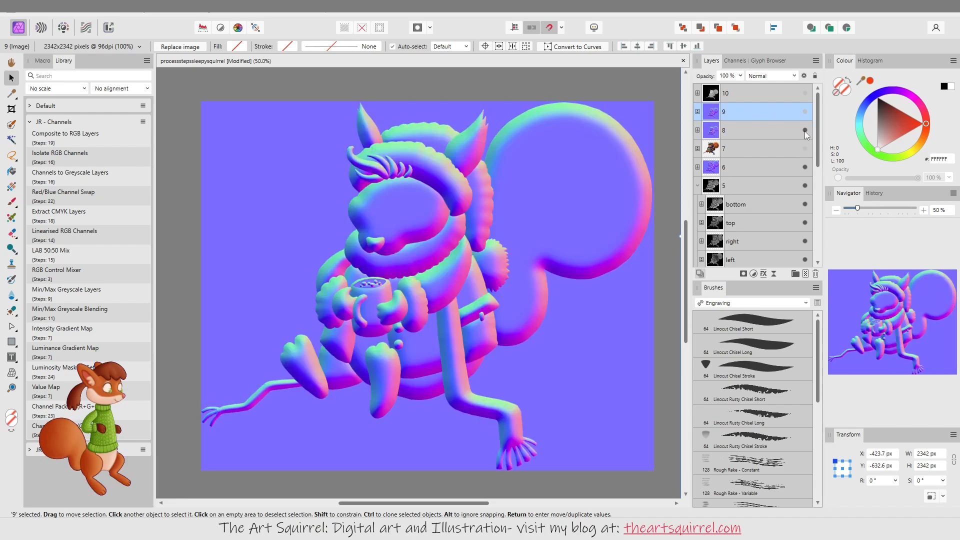
{"action": "left_click", "coordinate": [804, 112]}
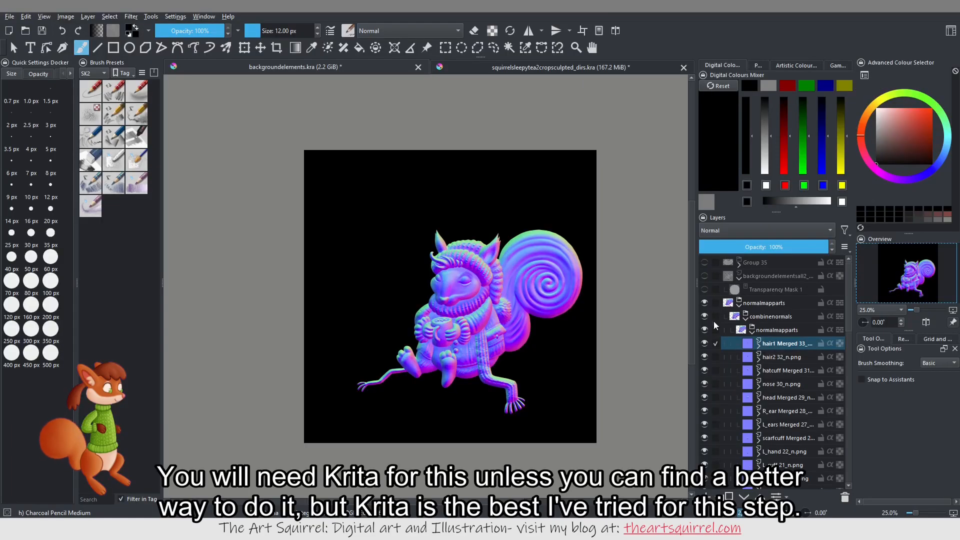
Collapse the normalmapparts group to confirm Combine Normal Map blending at 39% opacity.
{"action": "left_click", "coordinate": [776, 330]}
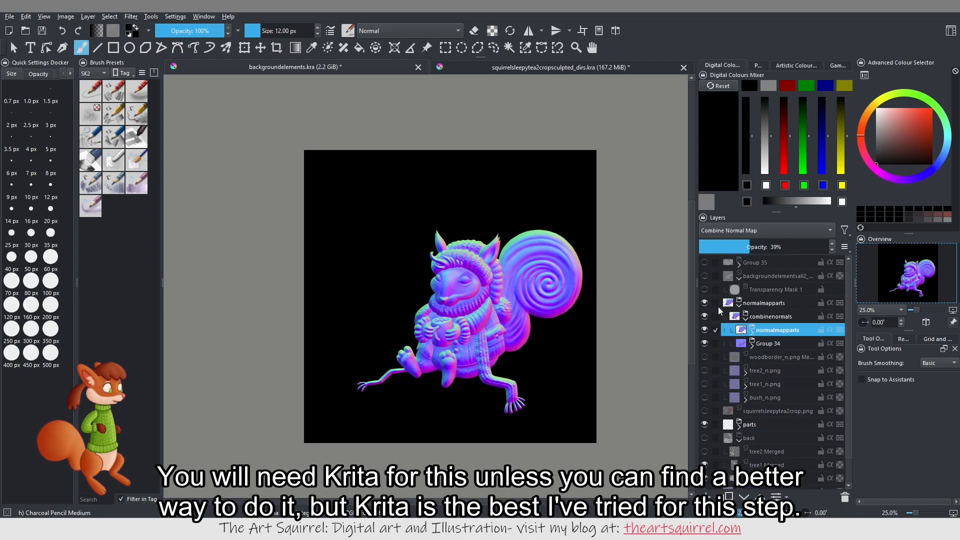
{"action": "mouse_move", "coordinate": [730, 333]}
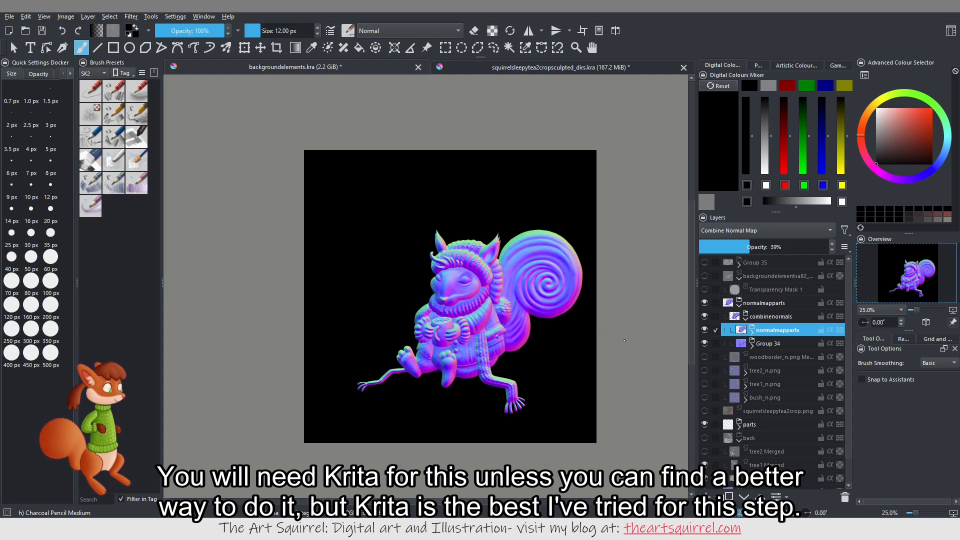
{"action": "mouse_move", "coordinate": [777, 330]}
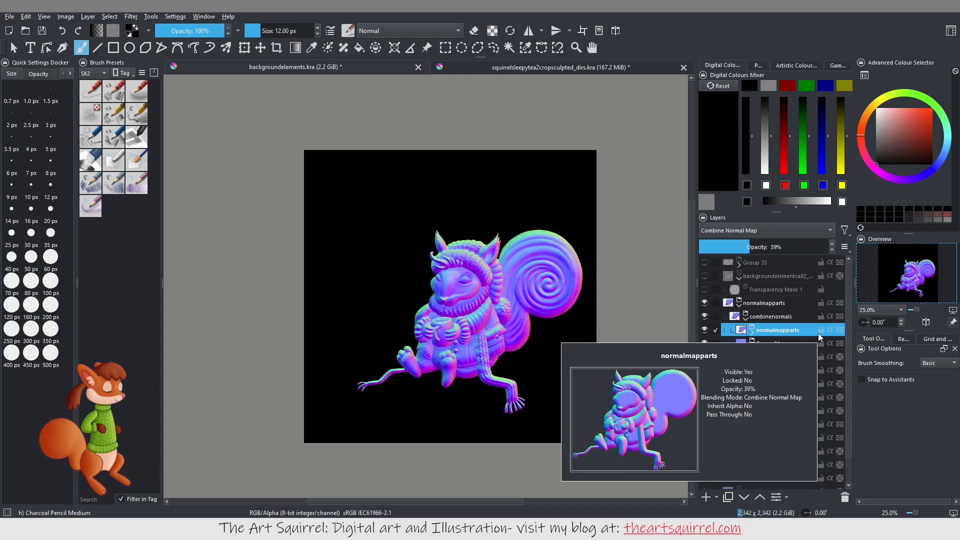
{"action": "mouse_move", "coordinate": [808, 336]}
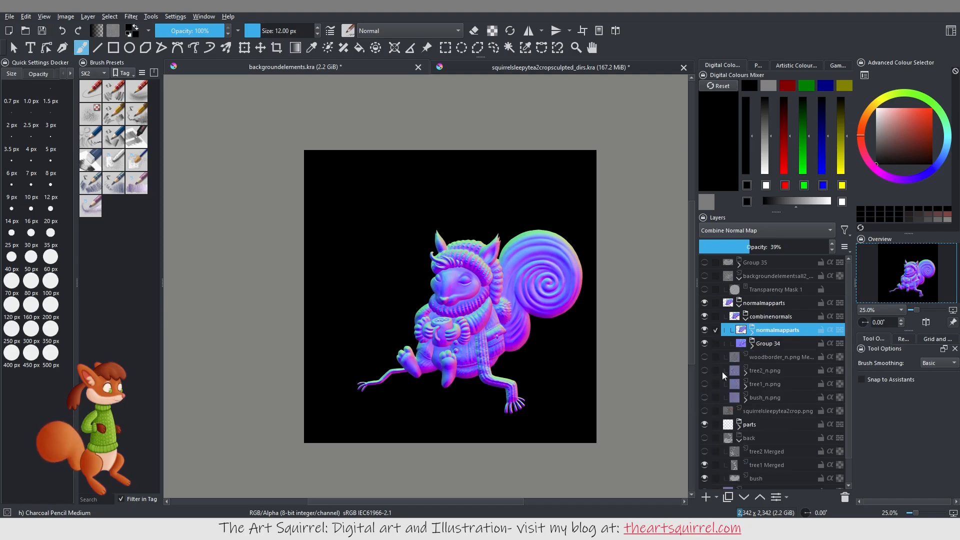
{"action": "mouse_move", "coordinate": [768, 343]}
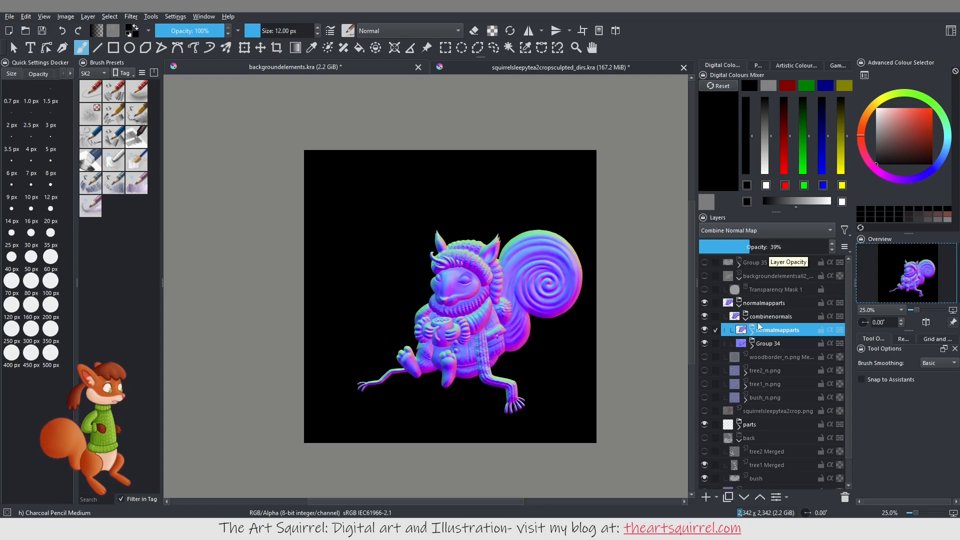
{"action": "mouse_move", "coordinate": [767, 344]}
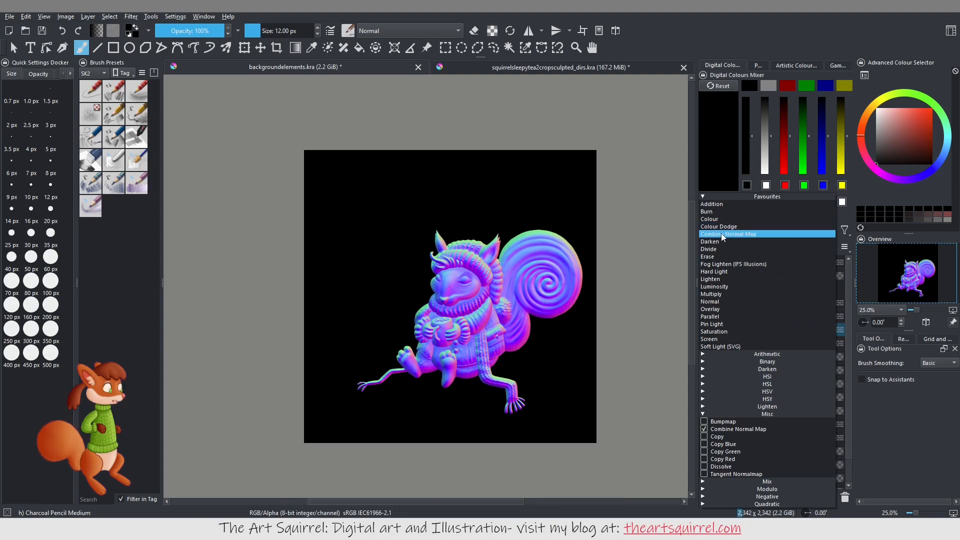
{"action": "mouse_move", "coordinate": [742, 313]}
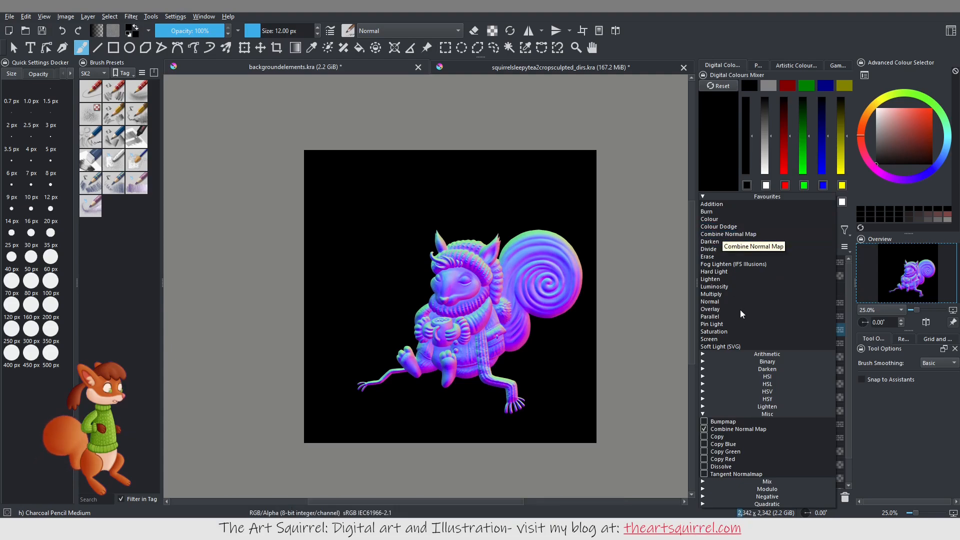
{"action": "mouse_move", "coordinate": [746, 391]}
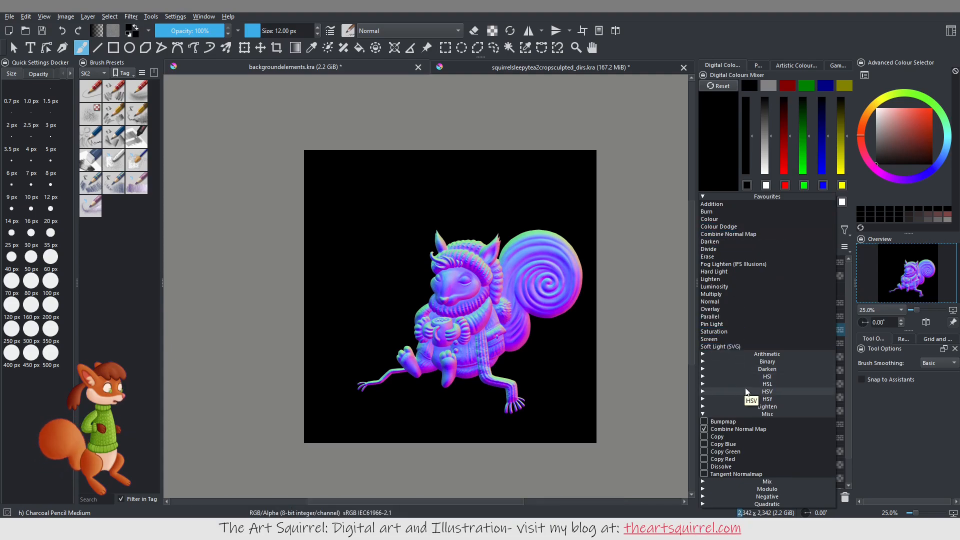
{"action": "left_click", "coordinate": [728, 226]}
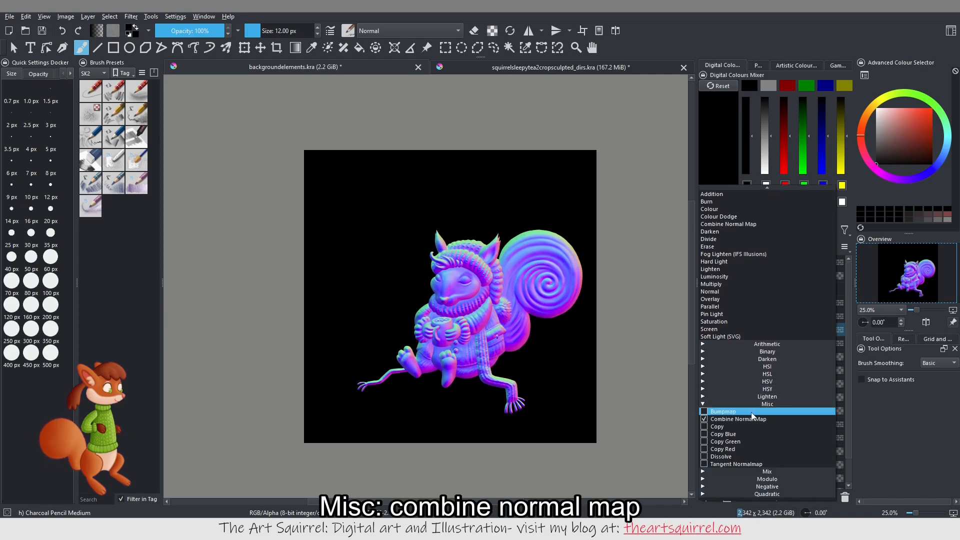
{"action": "left_click", "coordinate": [738, 419]}
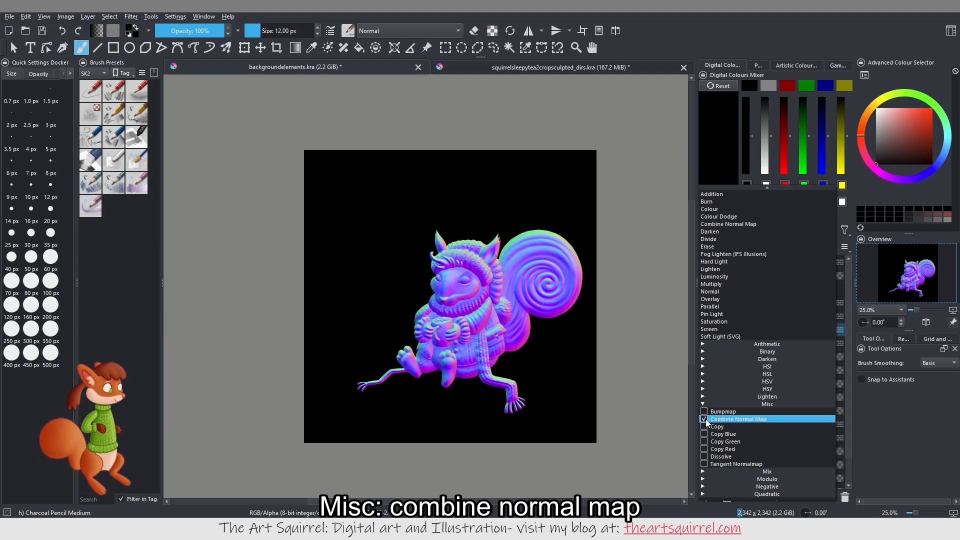
{"action": "mouse_move", "coordinate": [718, 202]}
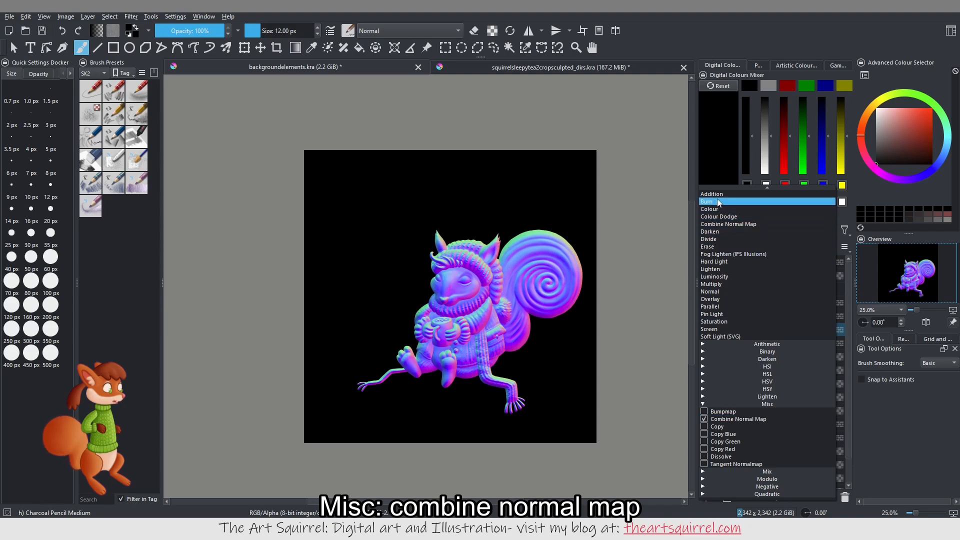
{"action": "mouse_move", "coordinate": [738, 232]}
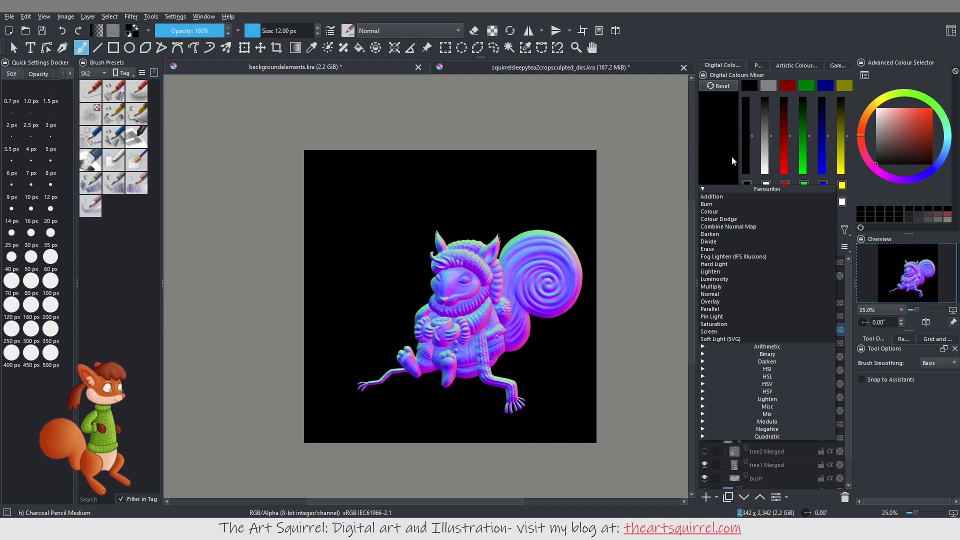
{"action": "mouse_move", "coordinate": [408, 352]}
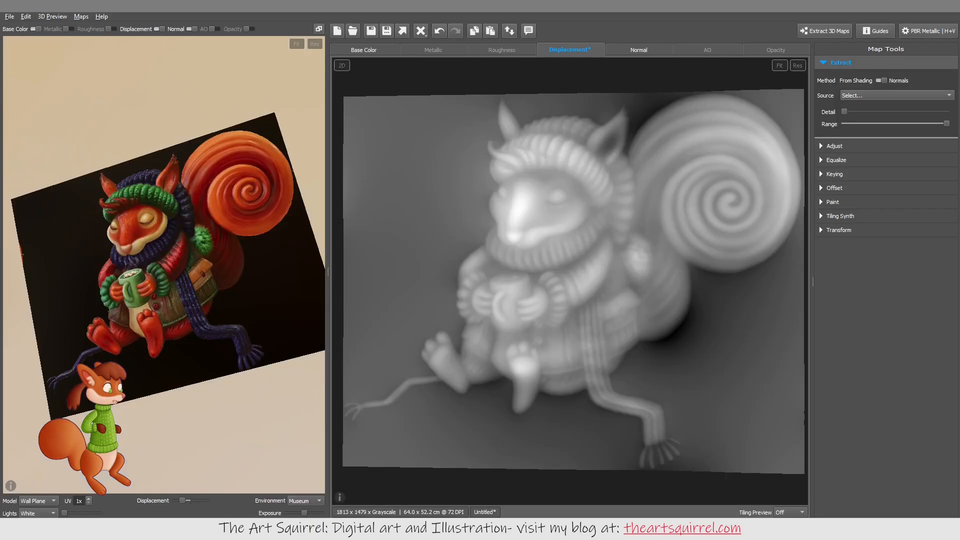
Compare the squirrel's normal and base colour maps, then bring up Extract 3D Maps with Displacement ticked.
{"action": "left_click", "coordinate": [638, 49]}
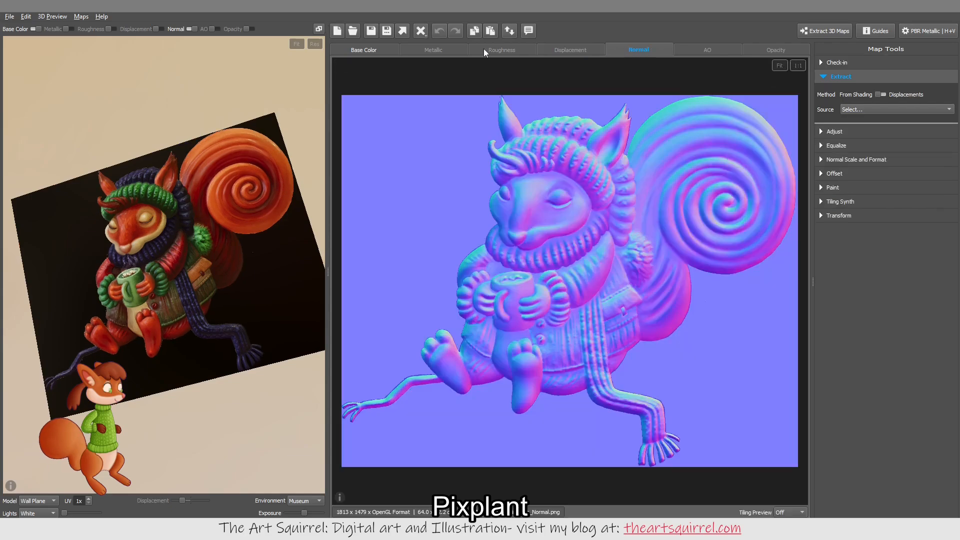
{"action": "left_click", "coordinate": [364, 50]}
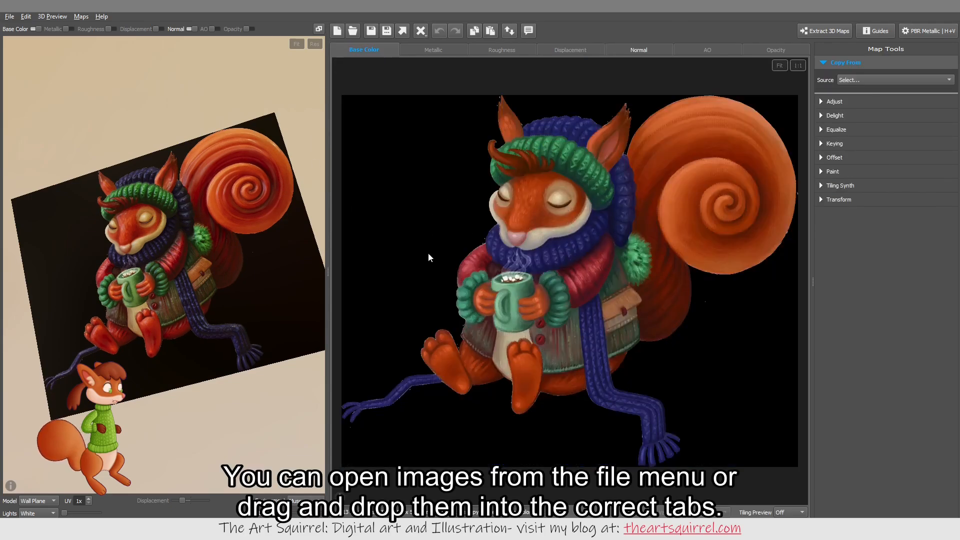
{"action": "left_click", "coordinate": [638, 50]}
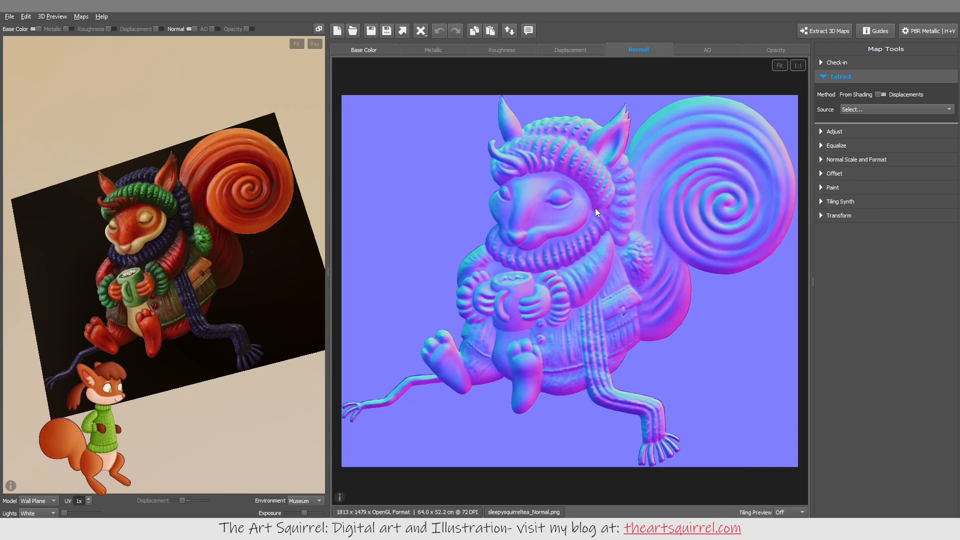
{"action": "left_click", "coordinate": [364, 50]}
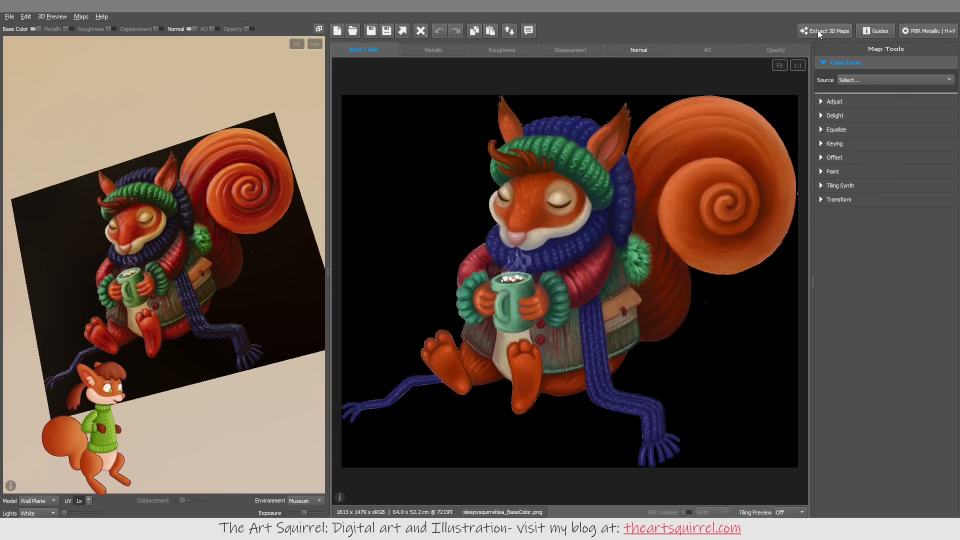
{"action": "left_click", "coordinate": [828, 30]}
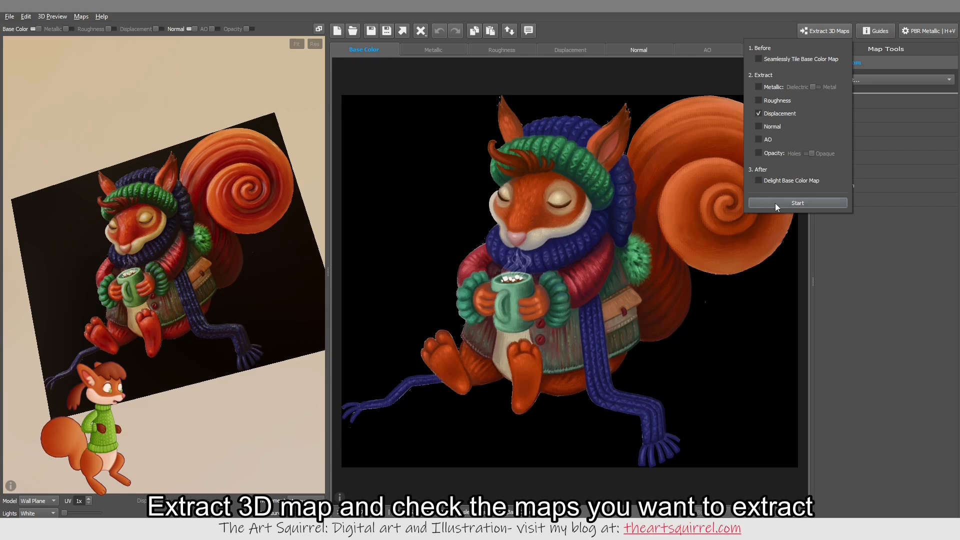
Extract the displacement map and switch its method from shading to normals for a smoother result.
{"action": "left_click", "coordinate": [798, 203]}
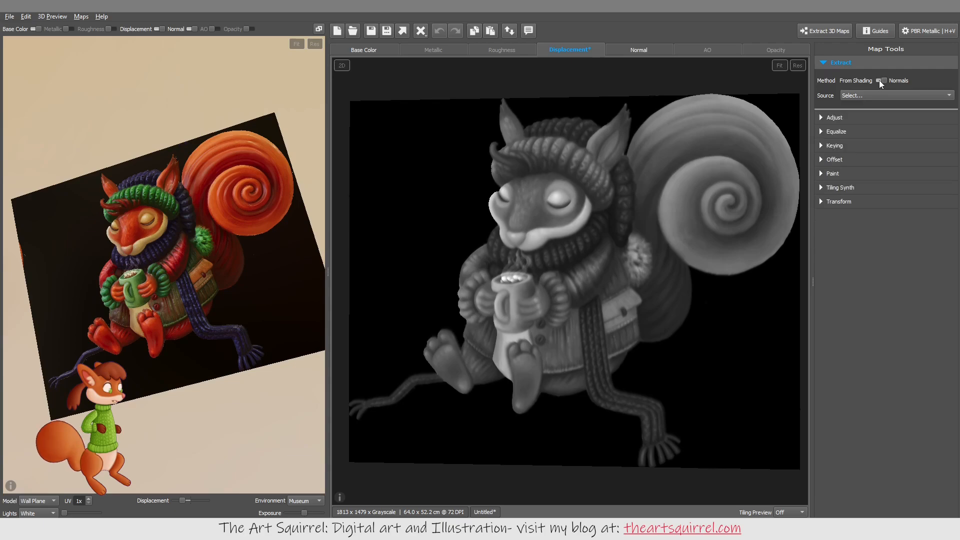
{"action": "left_click", "coordinate": [882, 80]}
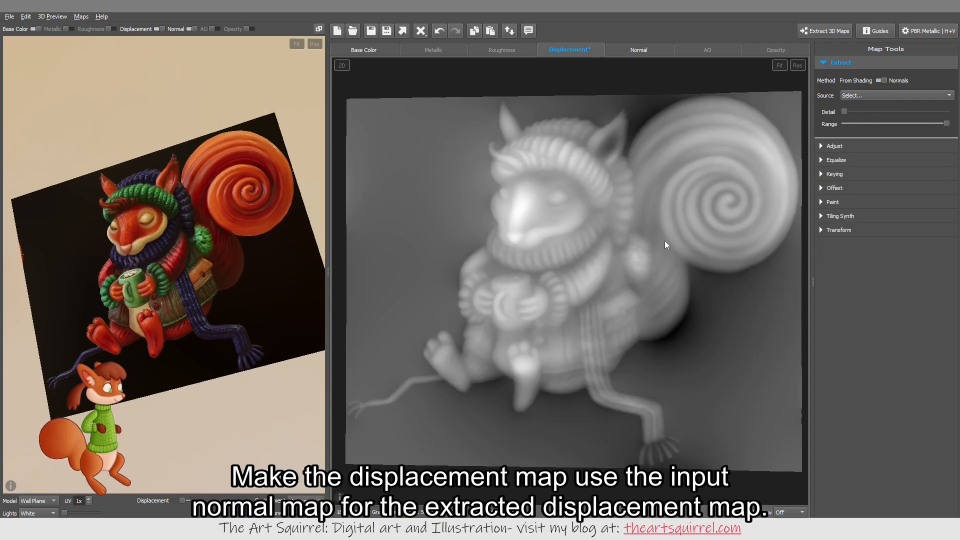
{"action": "mouse_move", "coordinate": [542, 393]}
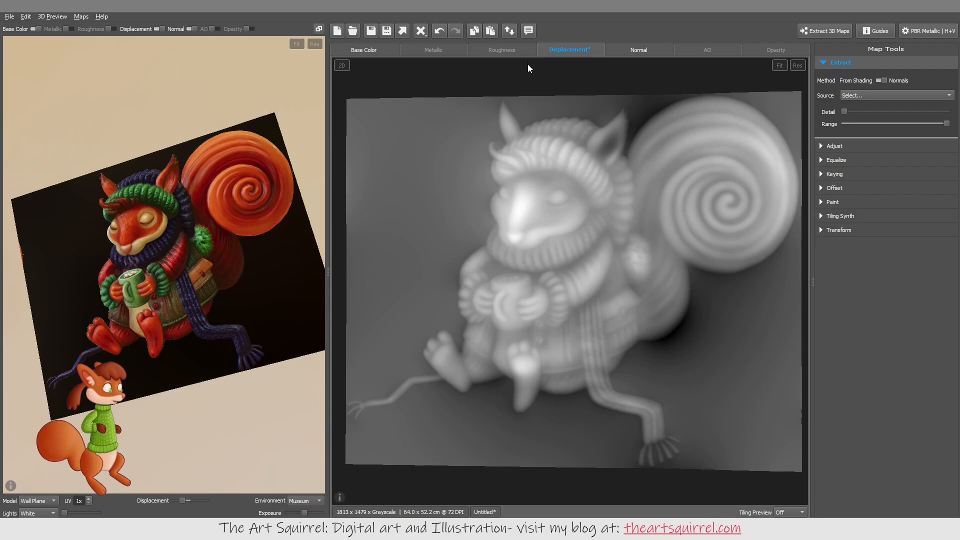
{"action": "mouse_move", "coordinate": [331, 87]}
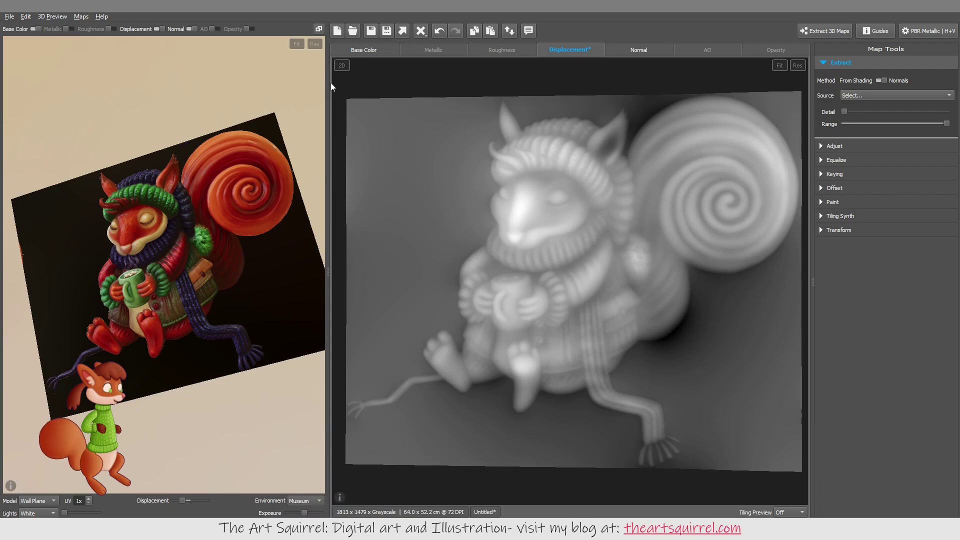
{"action": "left_click", "coordinate": [364, 50]}
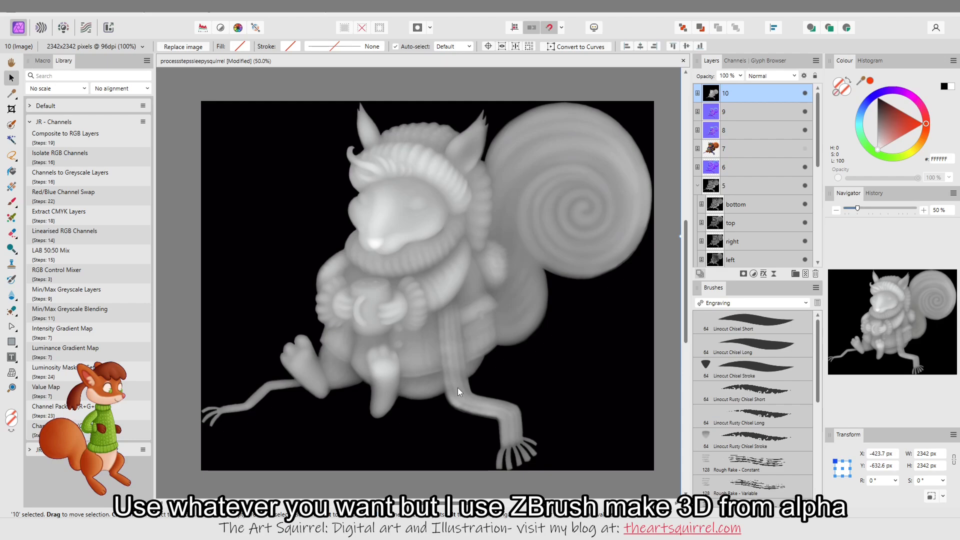
{"action": "mouse_move", "coordinate": [464, 392]}
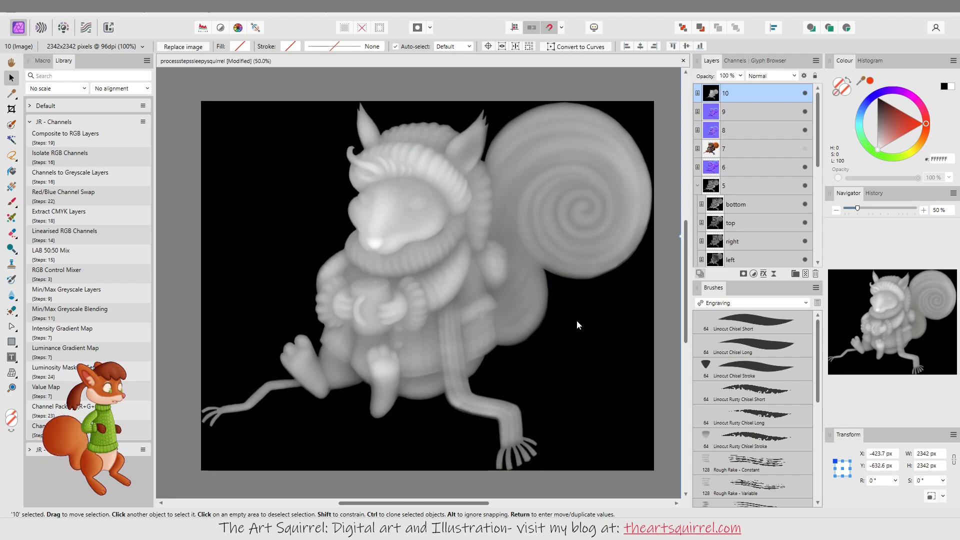
{"action": "mouse_move", "coordinate": [640, 237]}
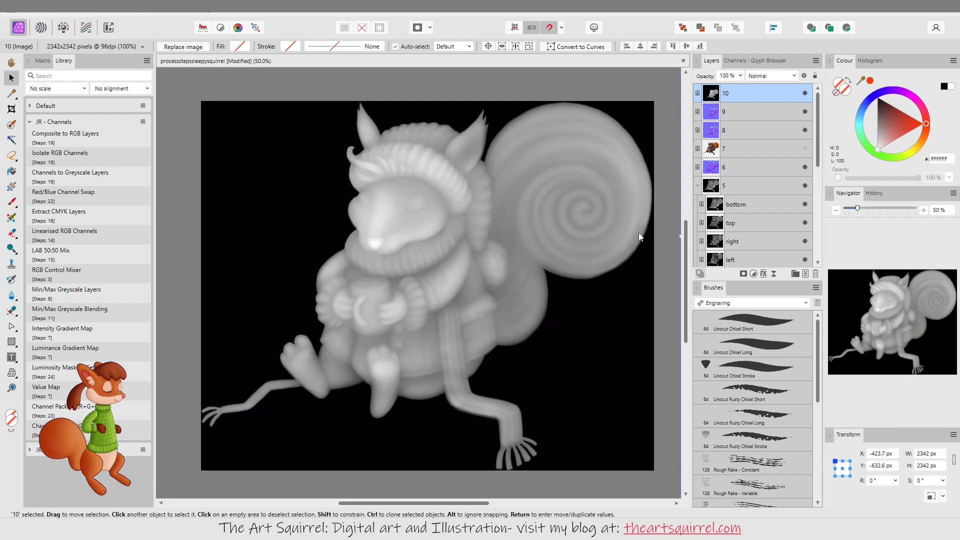
Select normal-map layer 9, then displacement layer 10 to view it on top.
{"action": "left_click", "coordinate": [750, 112]}
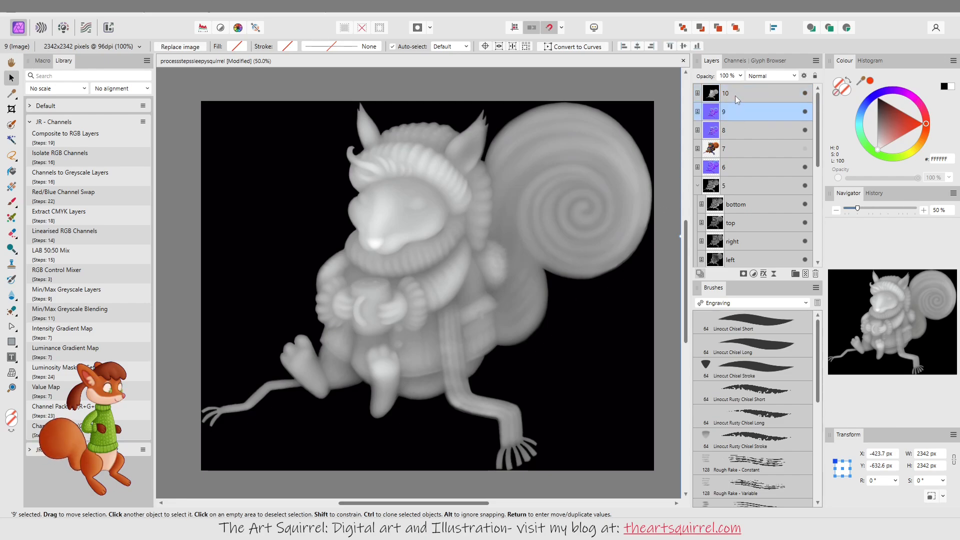
{"action": "left_click", "coordinate": [750, 92]}
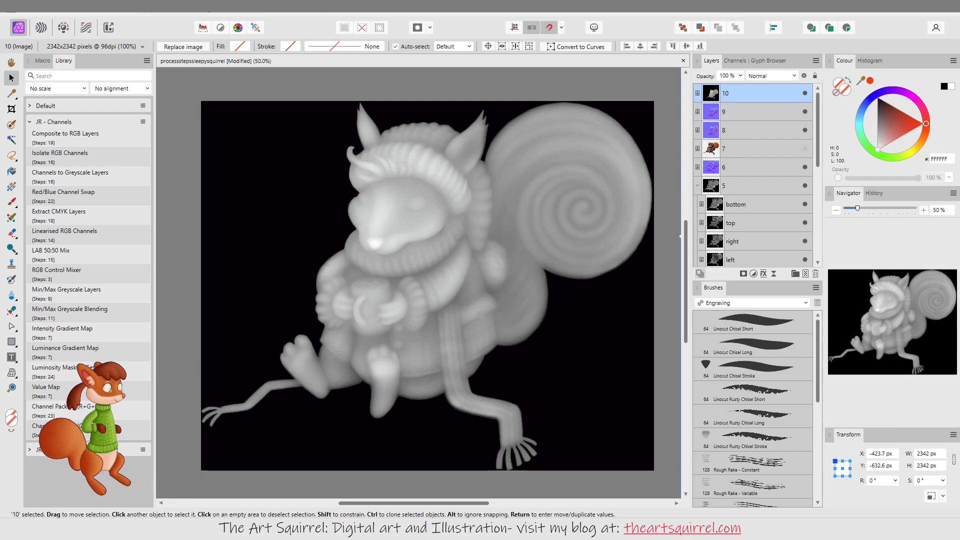